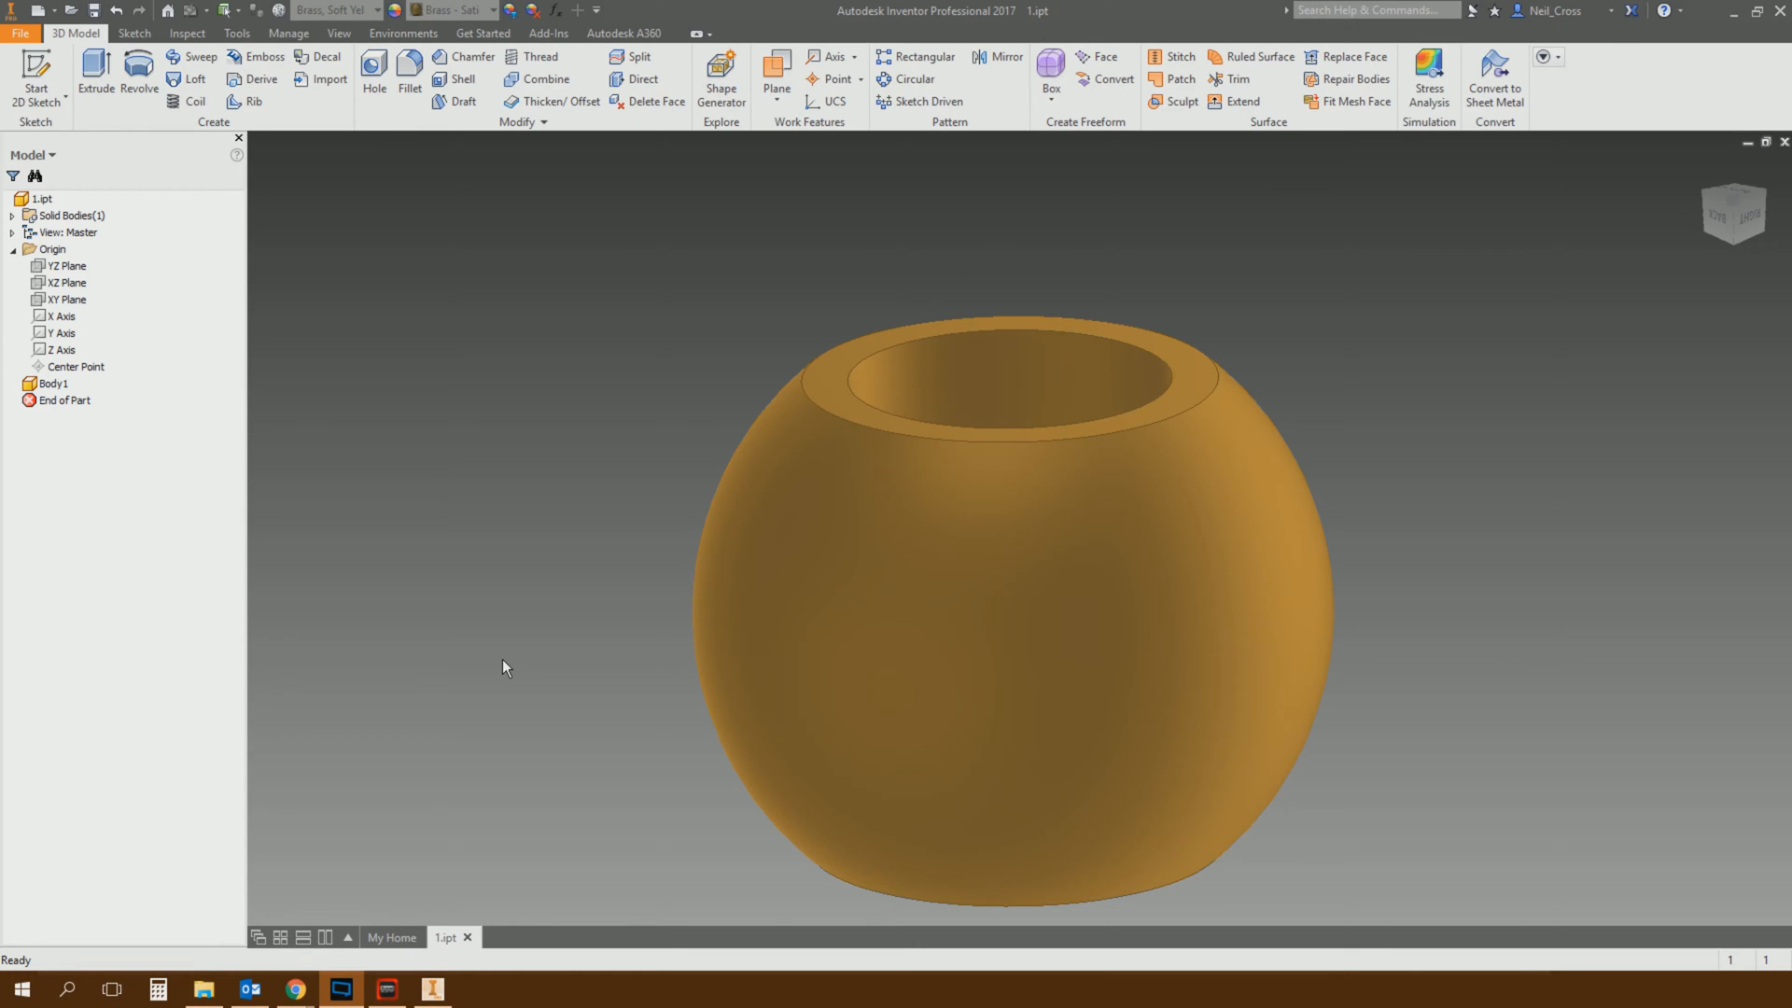
mouse_move(1297, 241)
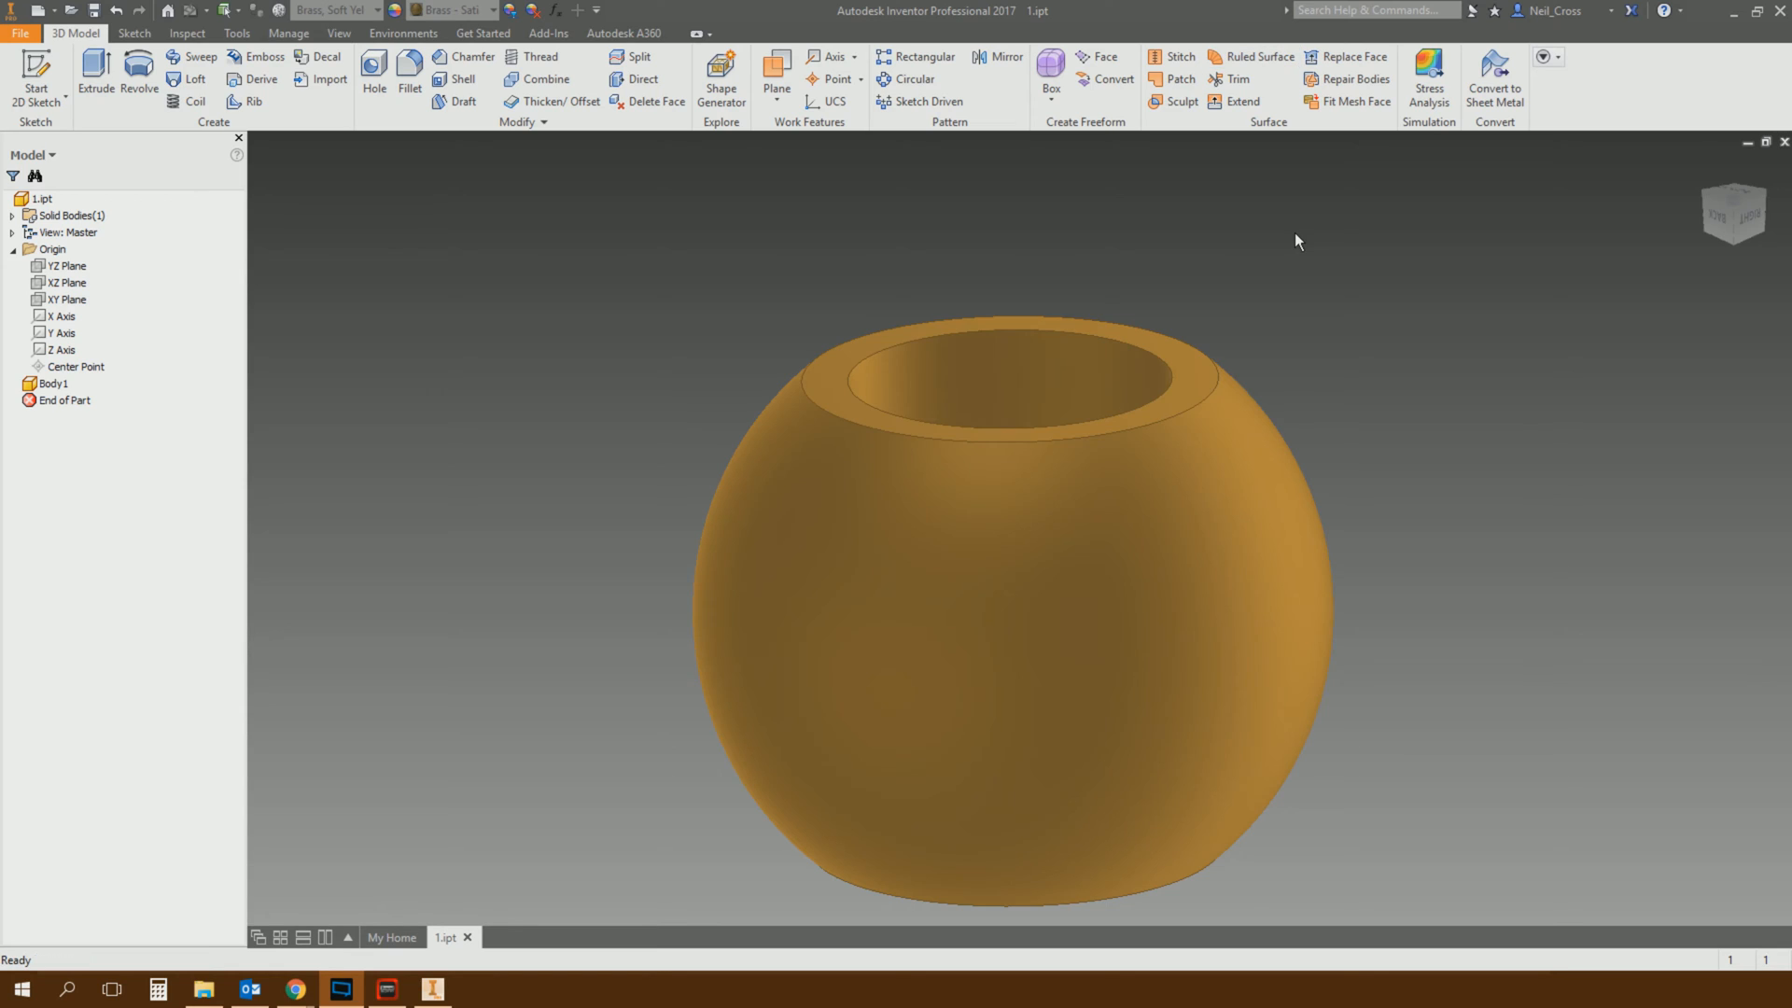
mouse_move(1059, 275)
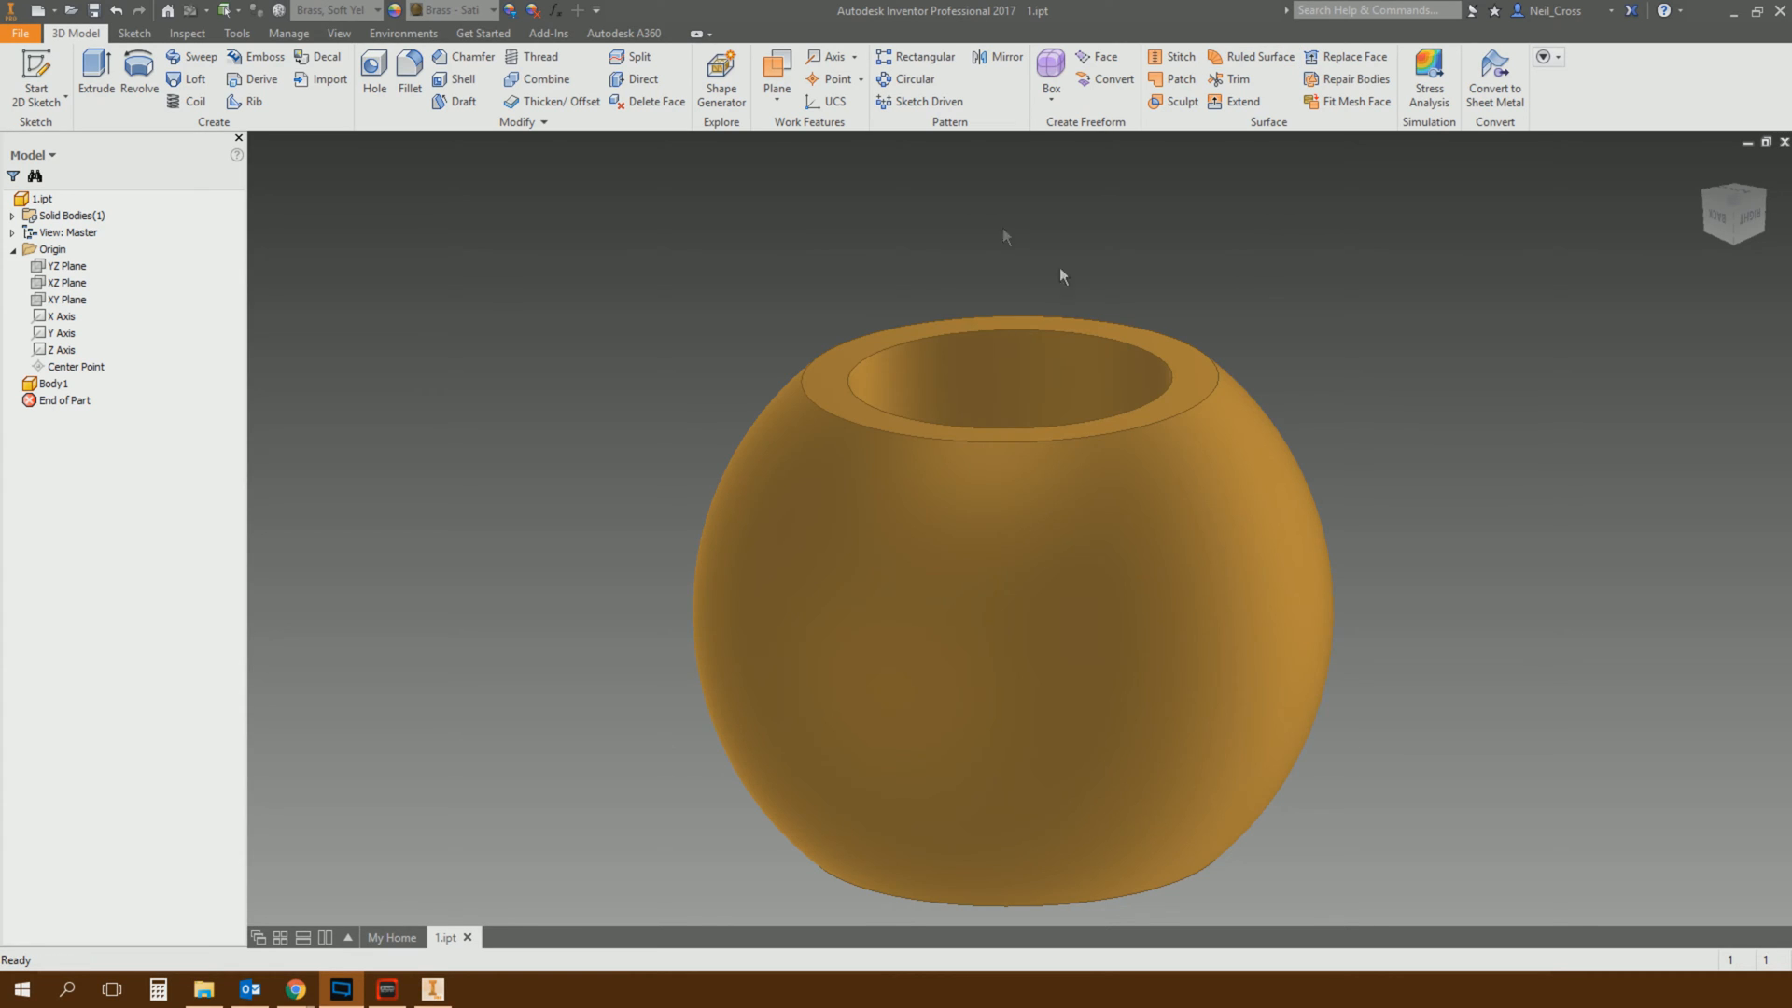
mouse_move(1222, 327)
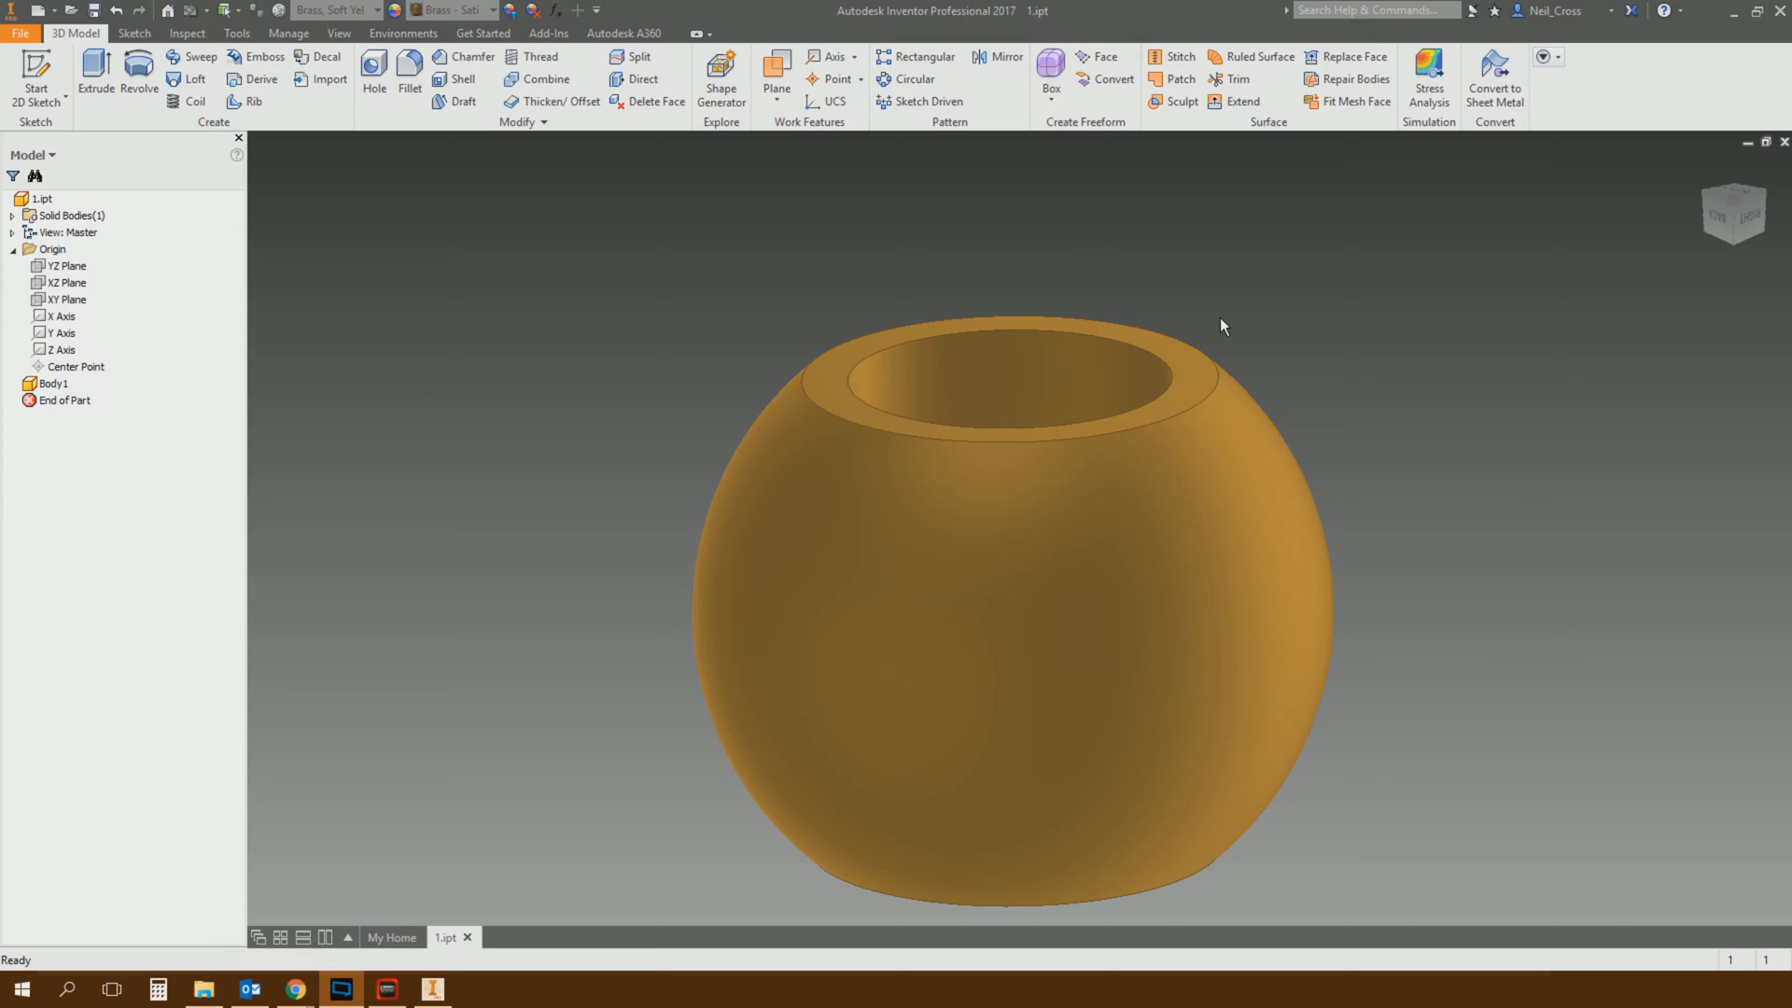
mouse_move(1156, 236)
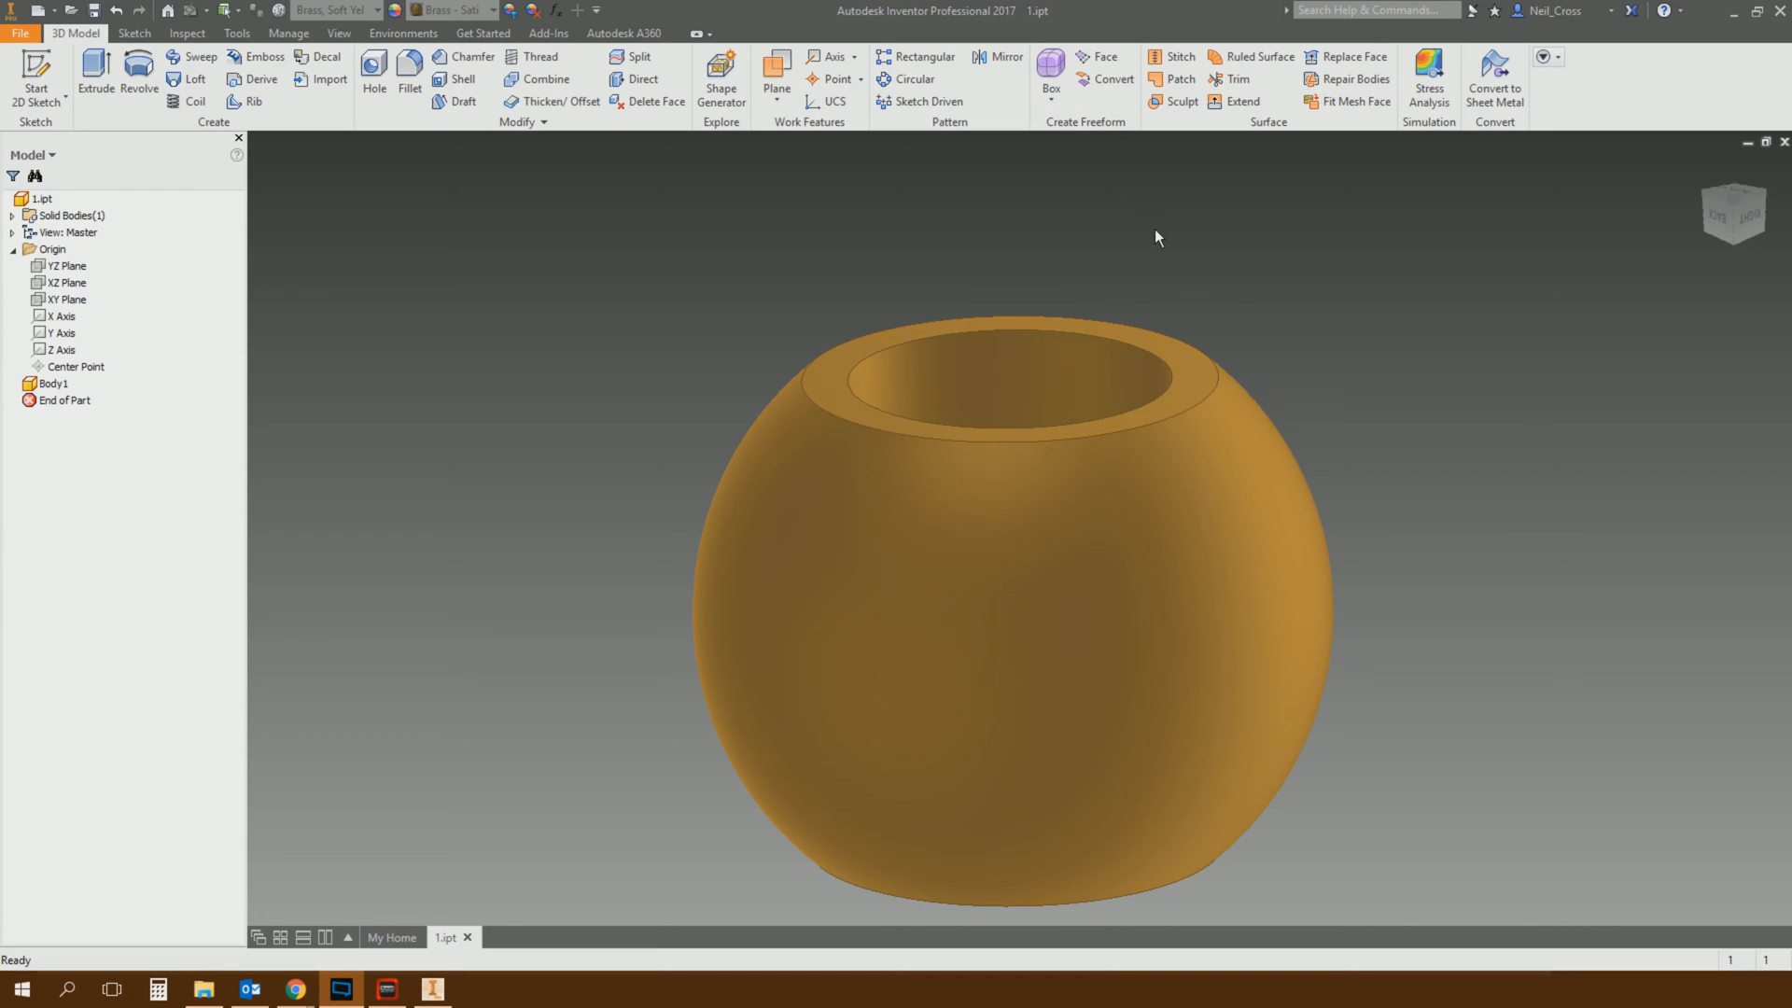
mouse_move(1169, 190)
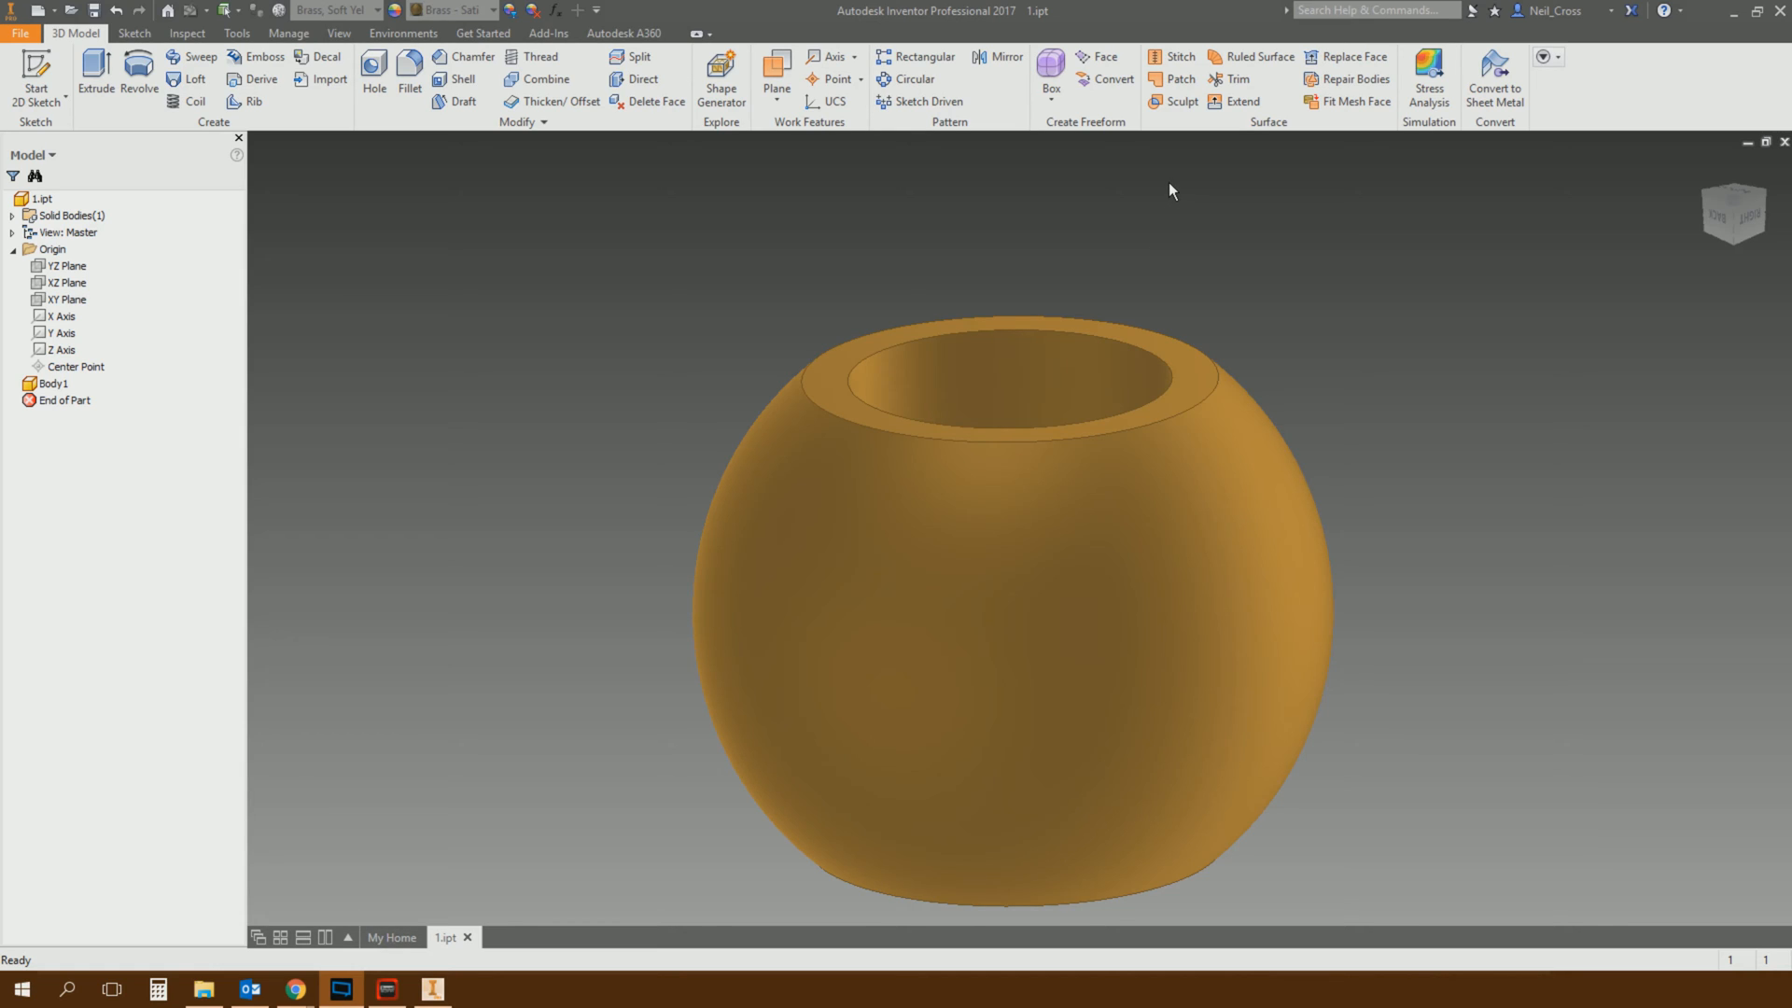
mouse_move(1198, 196)
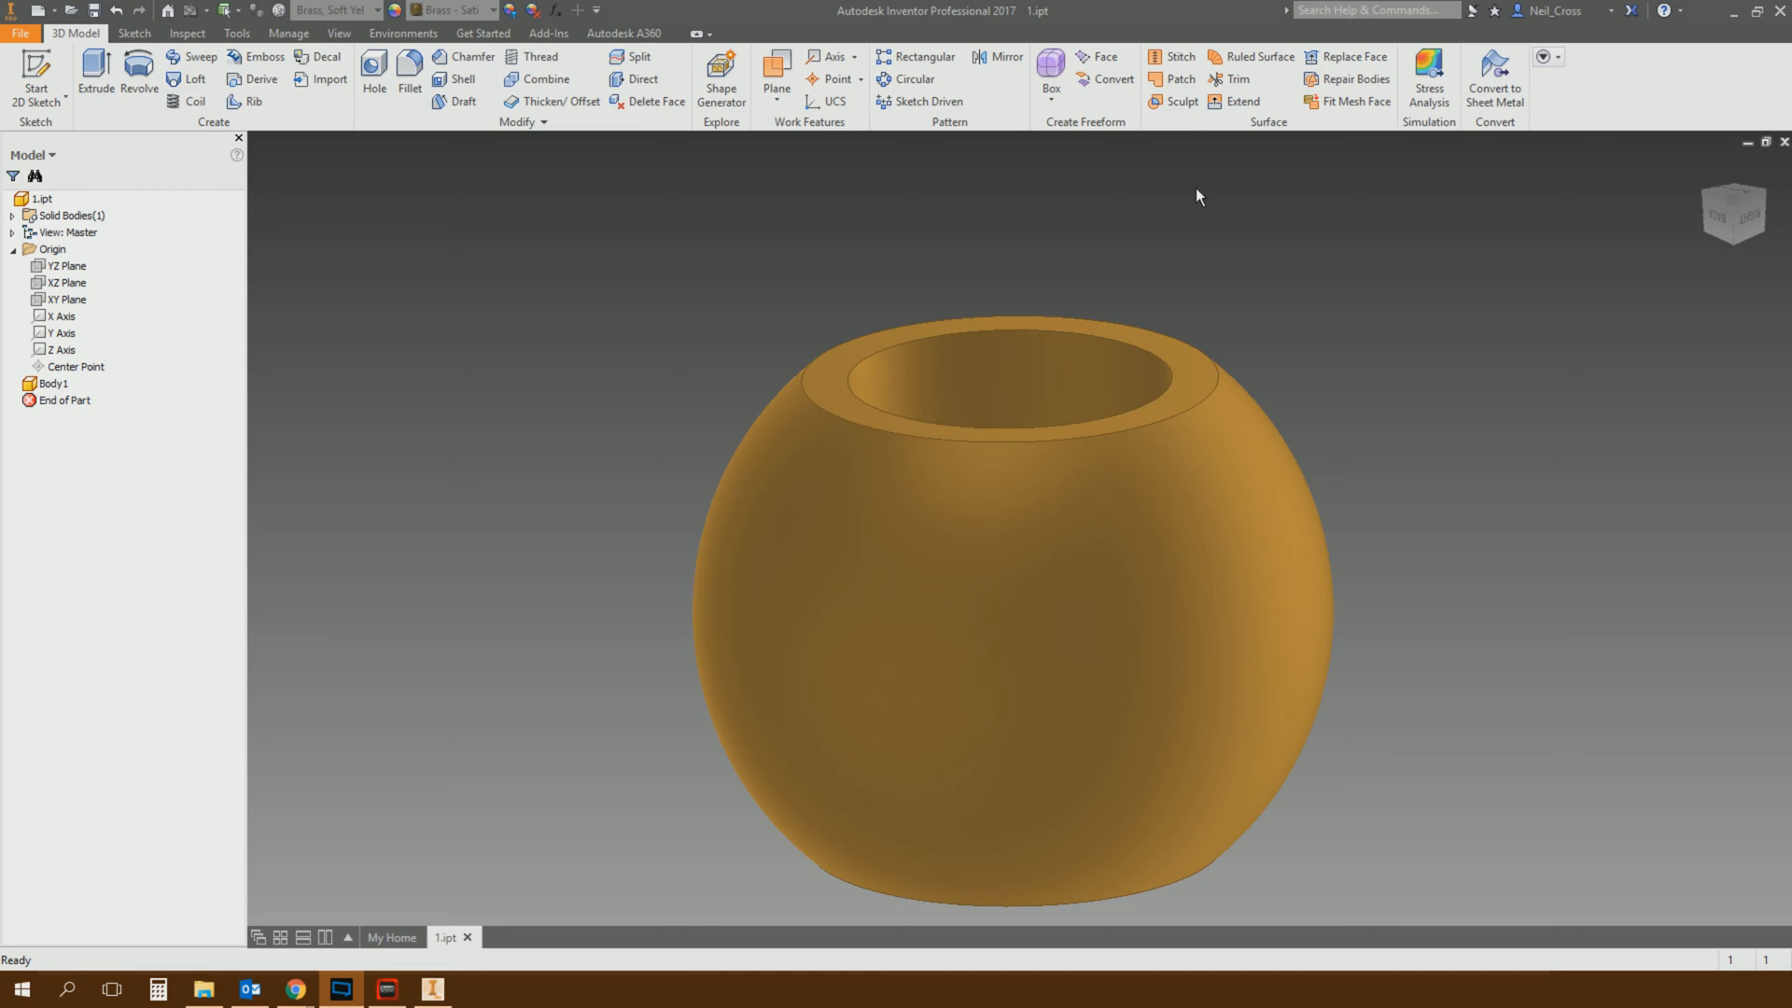
mouse_move(1227, 291)
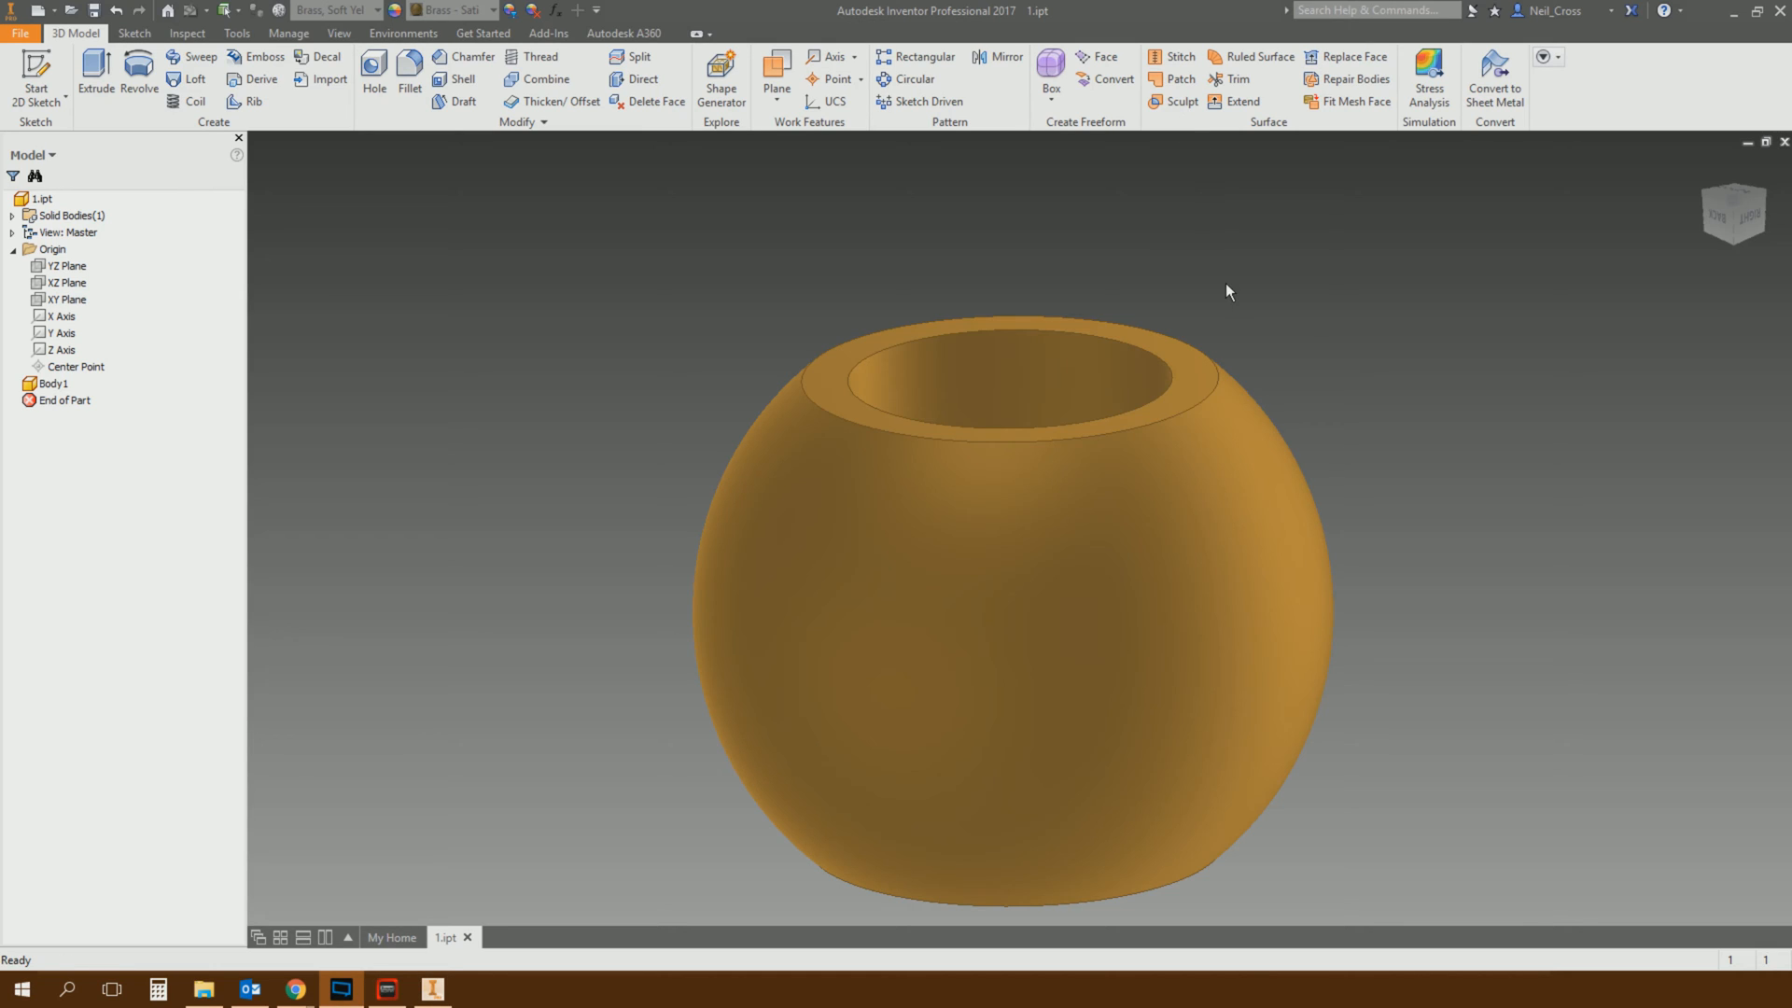
mouse_move(1359, 317)
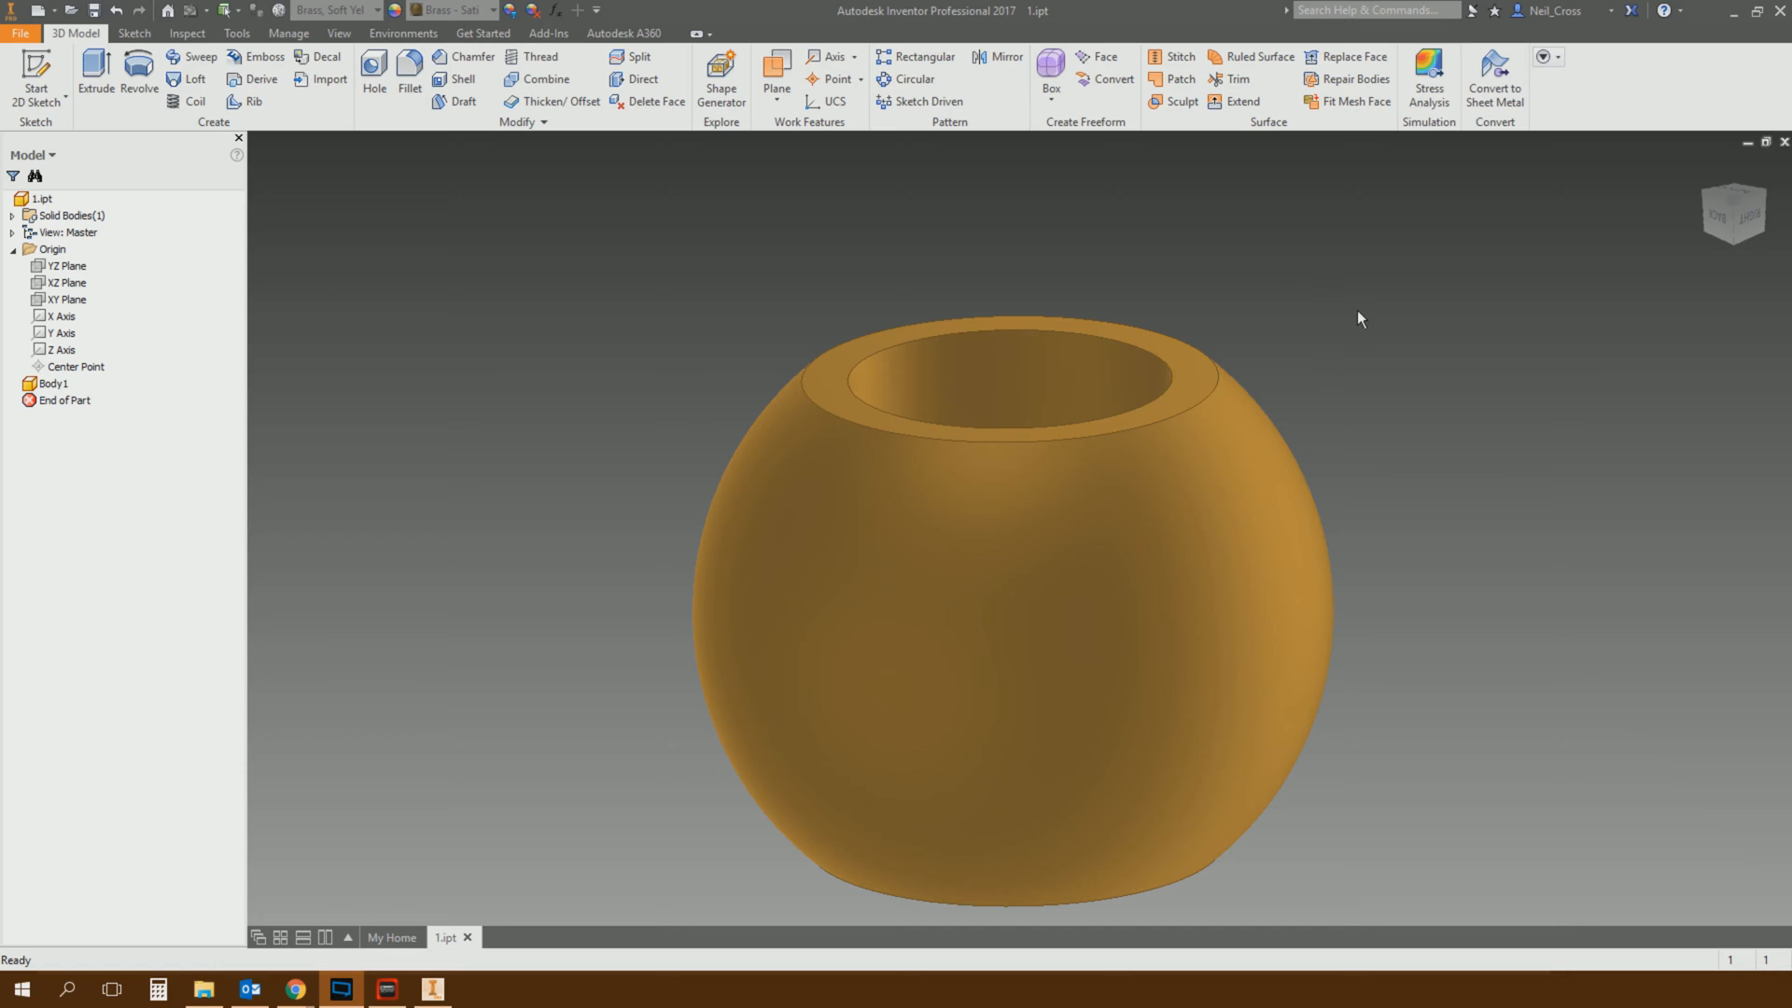
mouse_move(1435, 226)
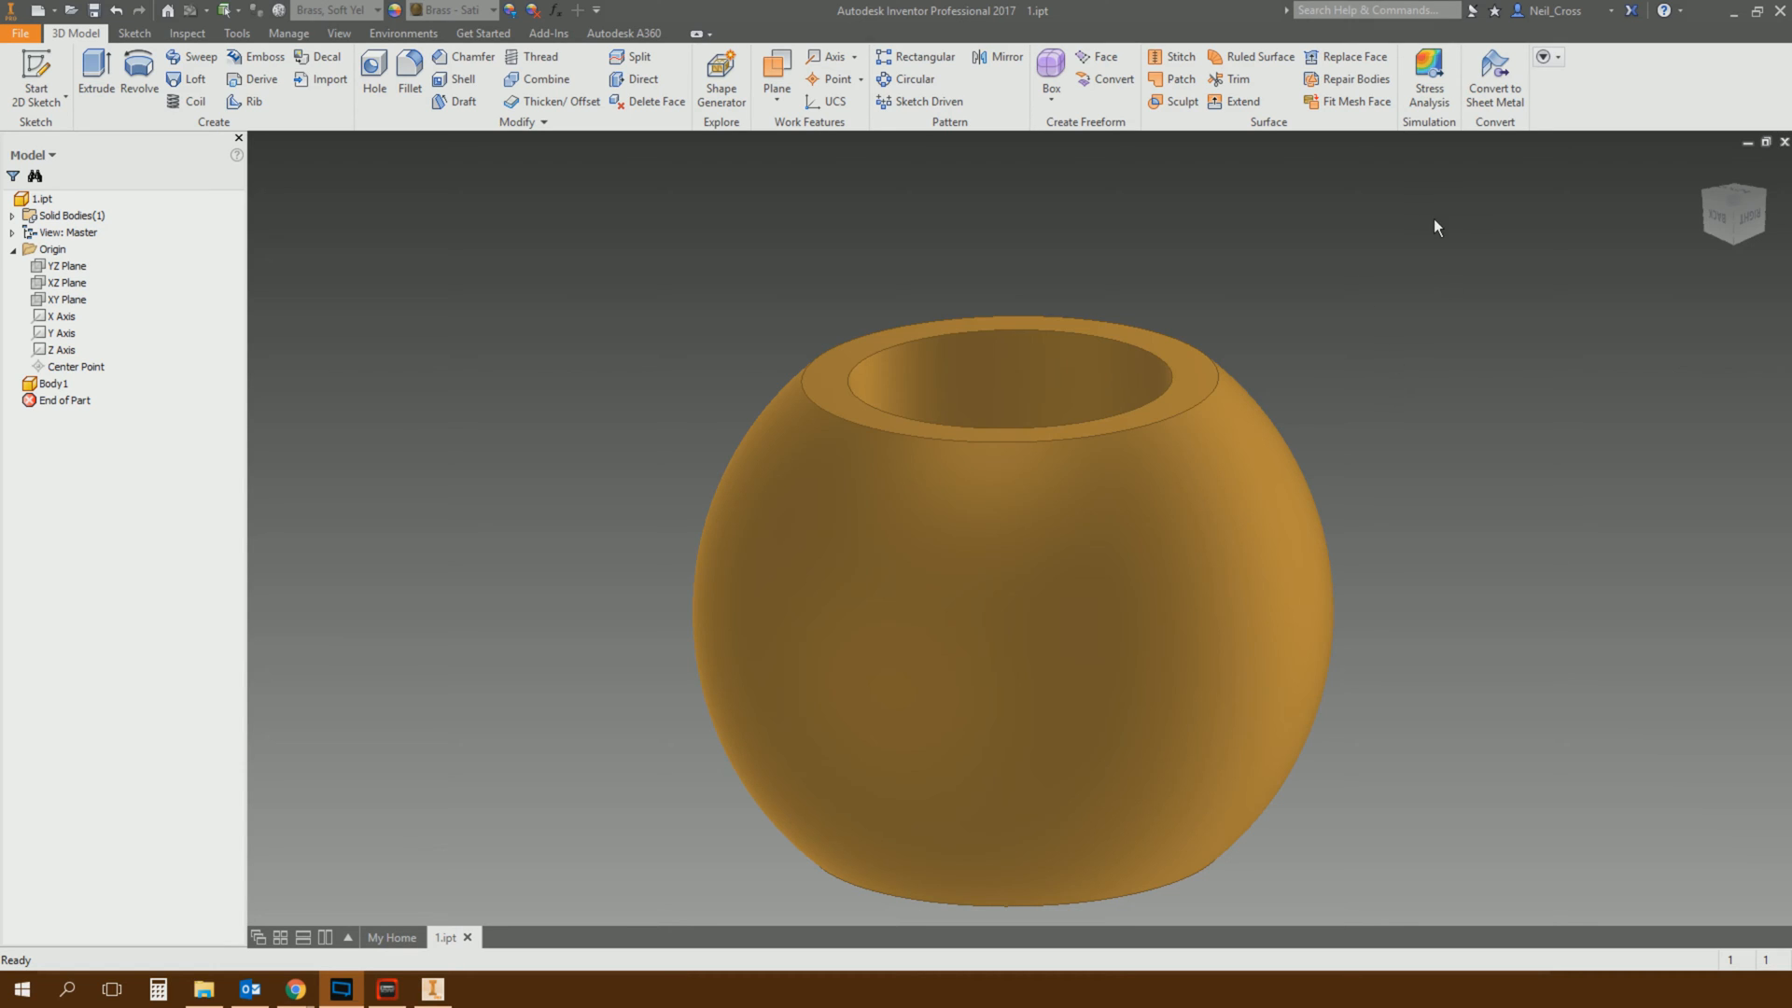
Step: Create a boundary patch dome across the bowl's top rim edge
left_click(1182, 78)
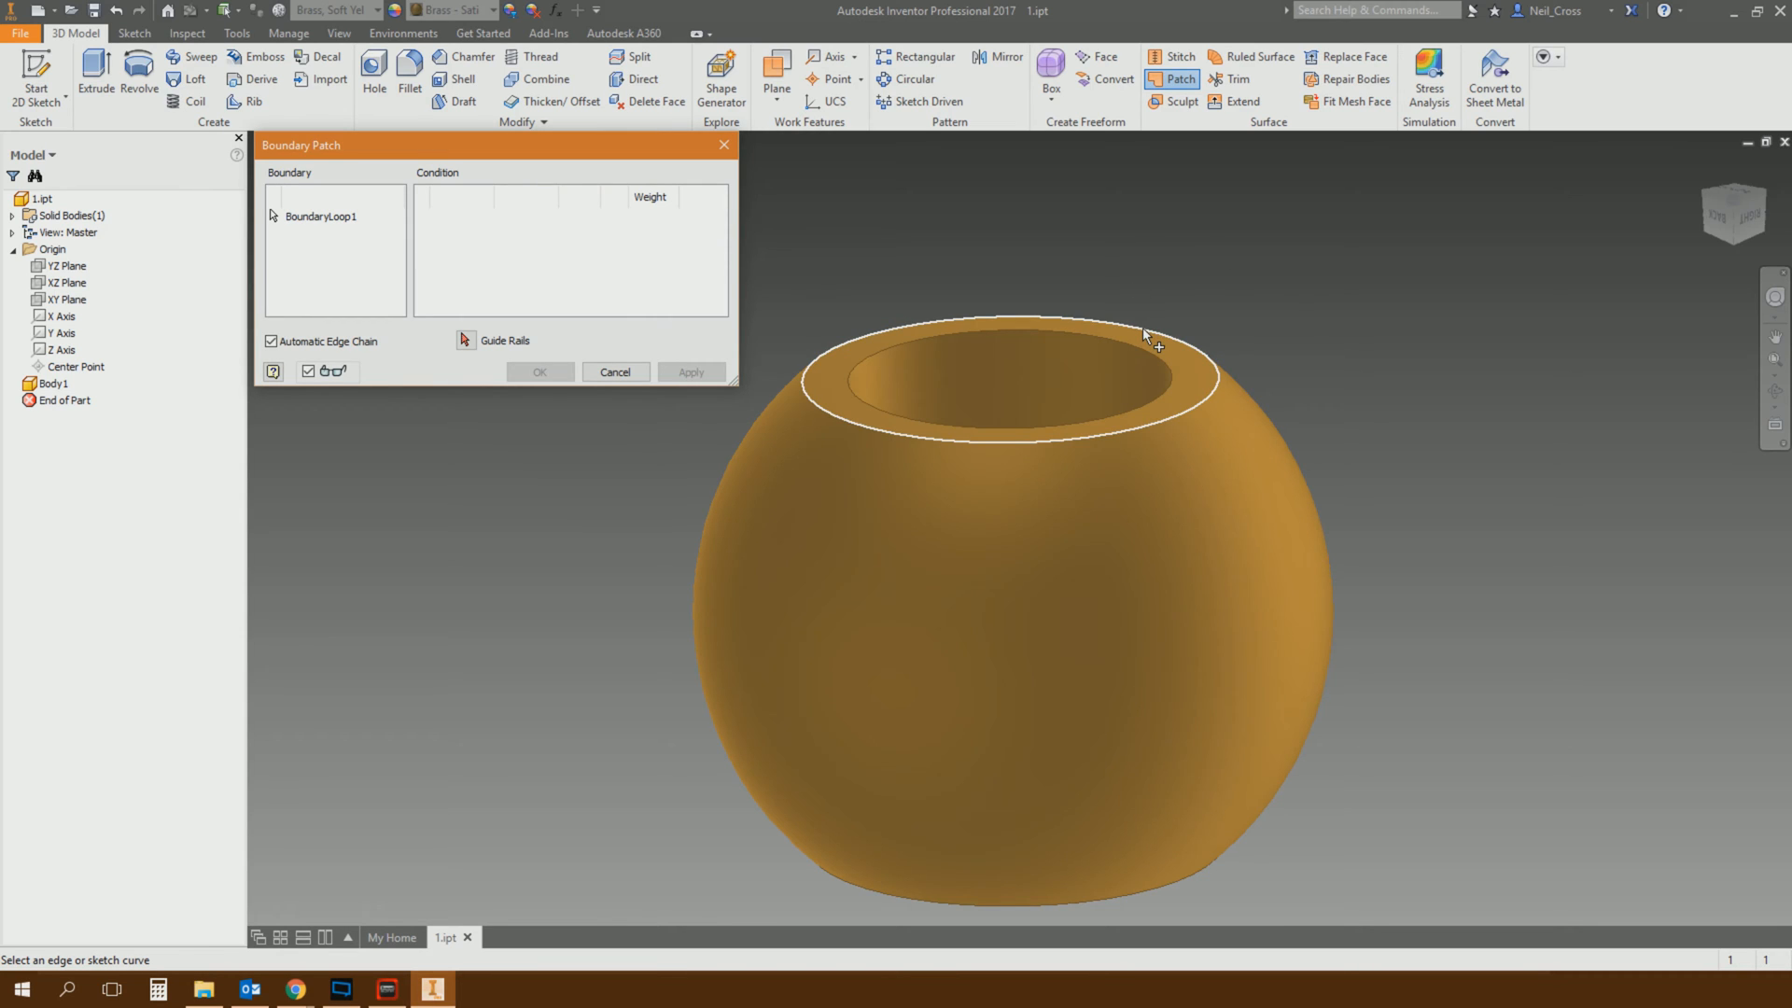
left_click(1142, 334)
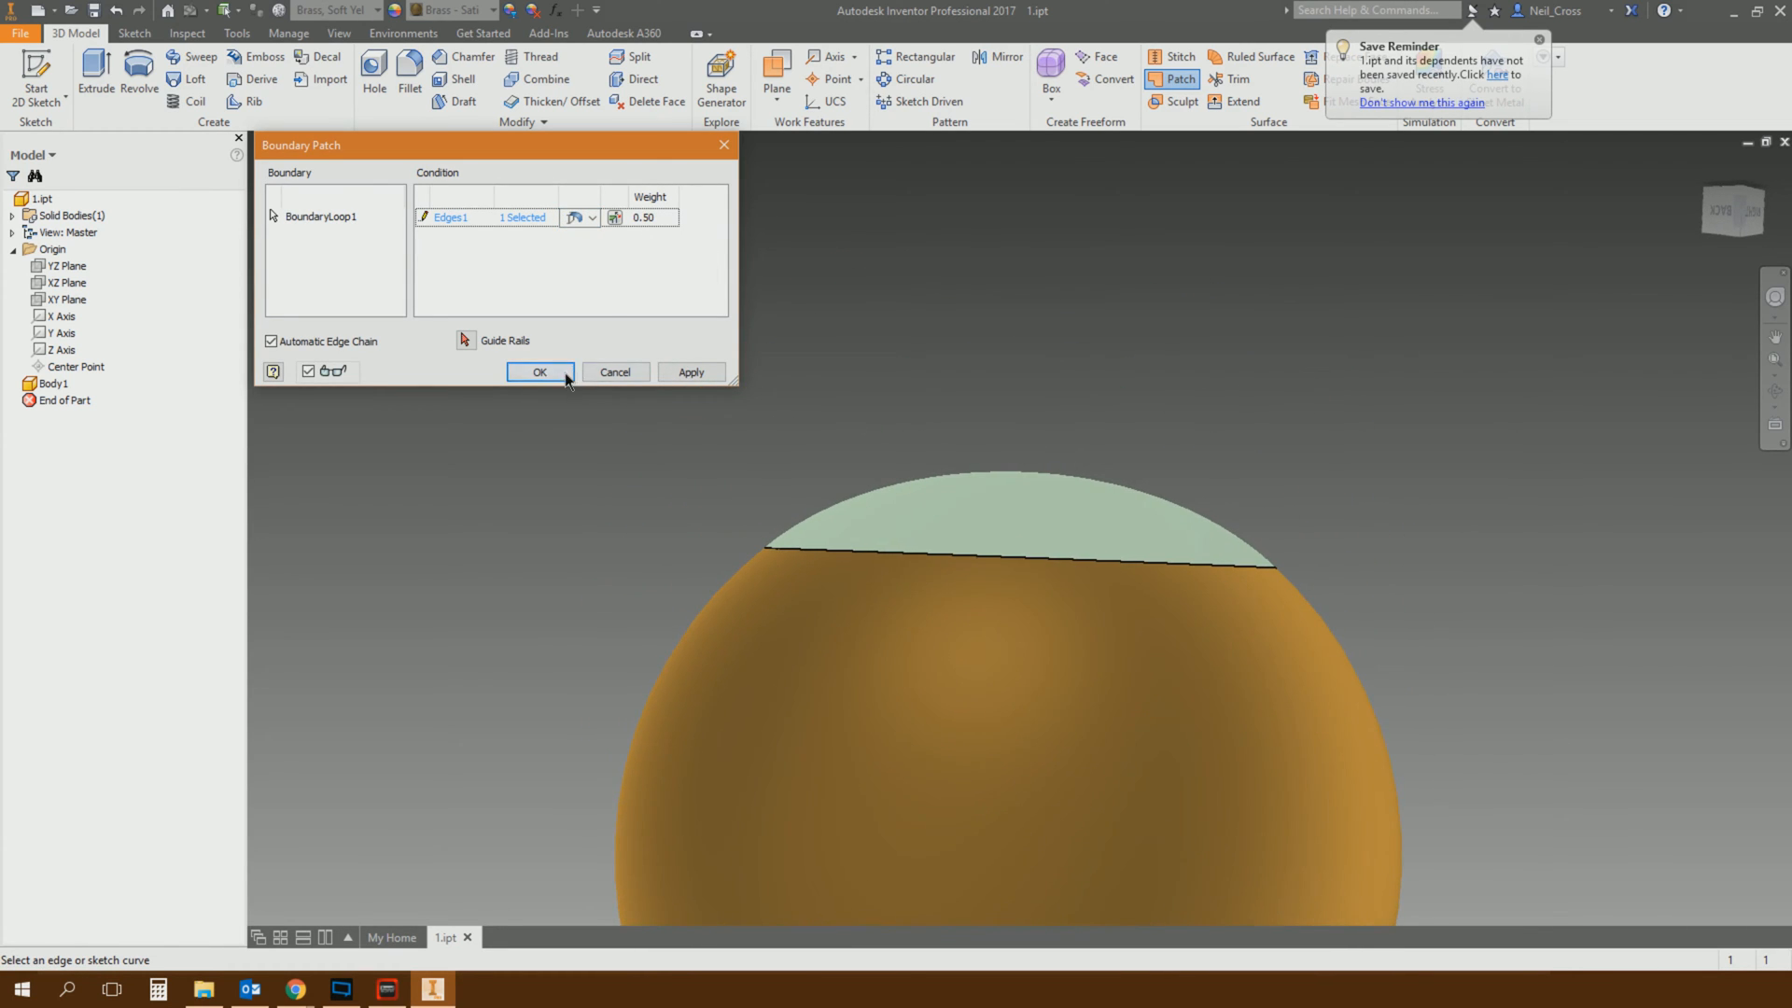
left_click(540, 372)
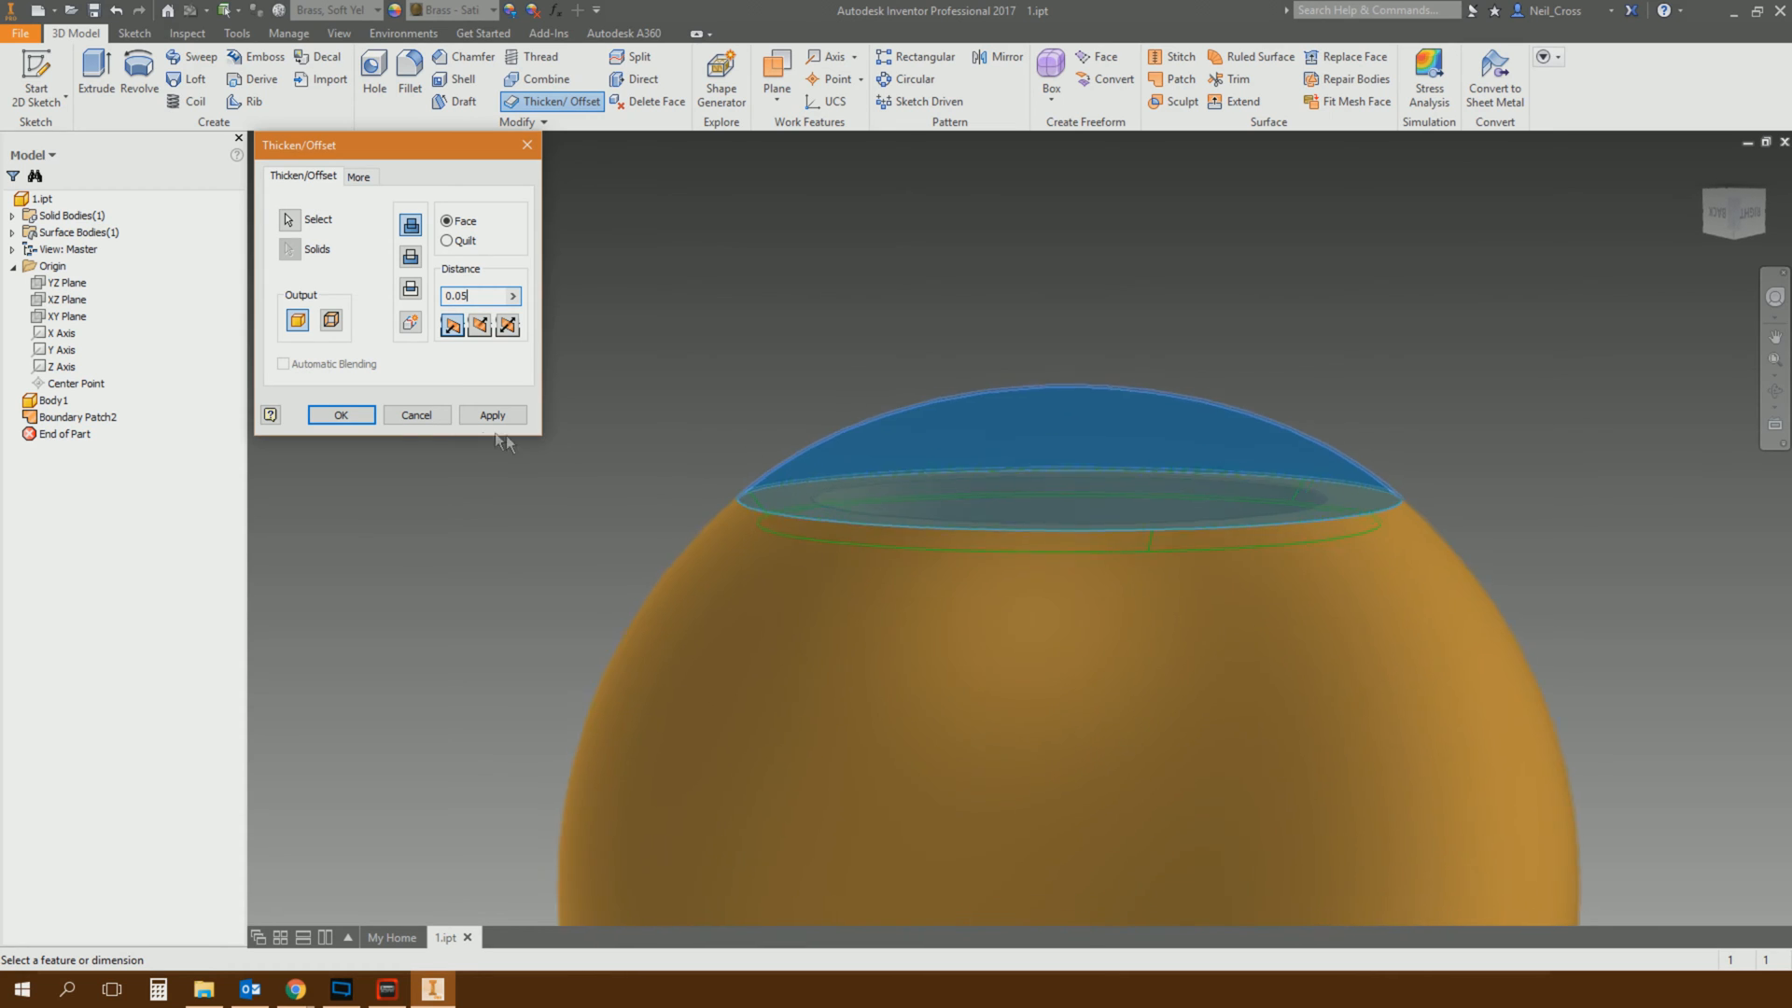
Step: Apply the 0.05 thickening to the dome patch, creating Thicken1
left_click(341, 413)
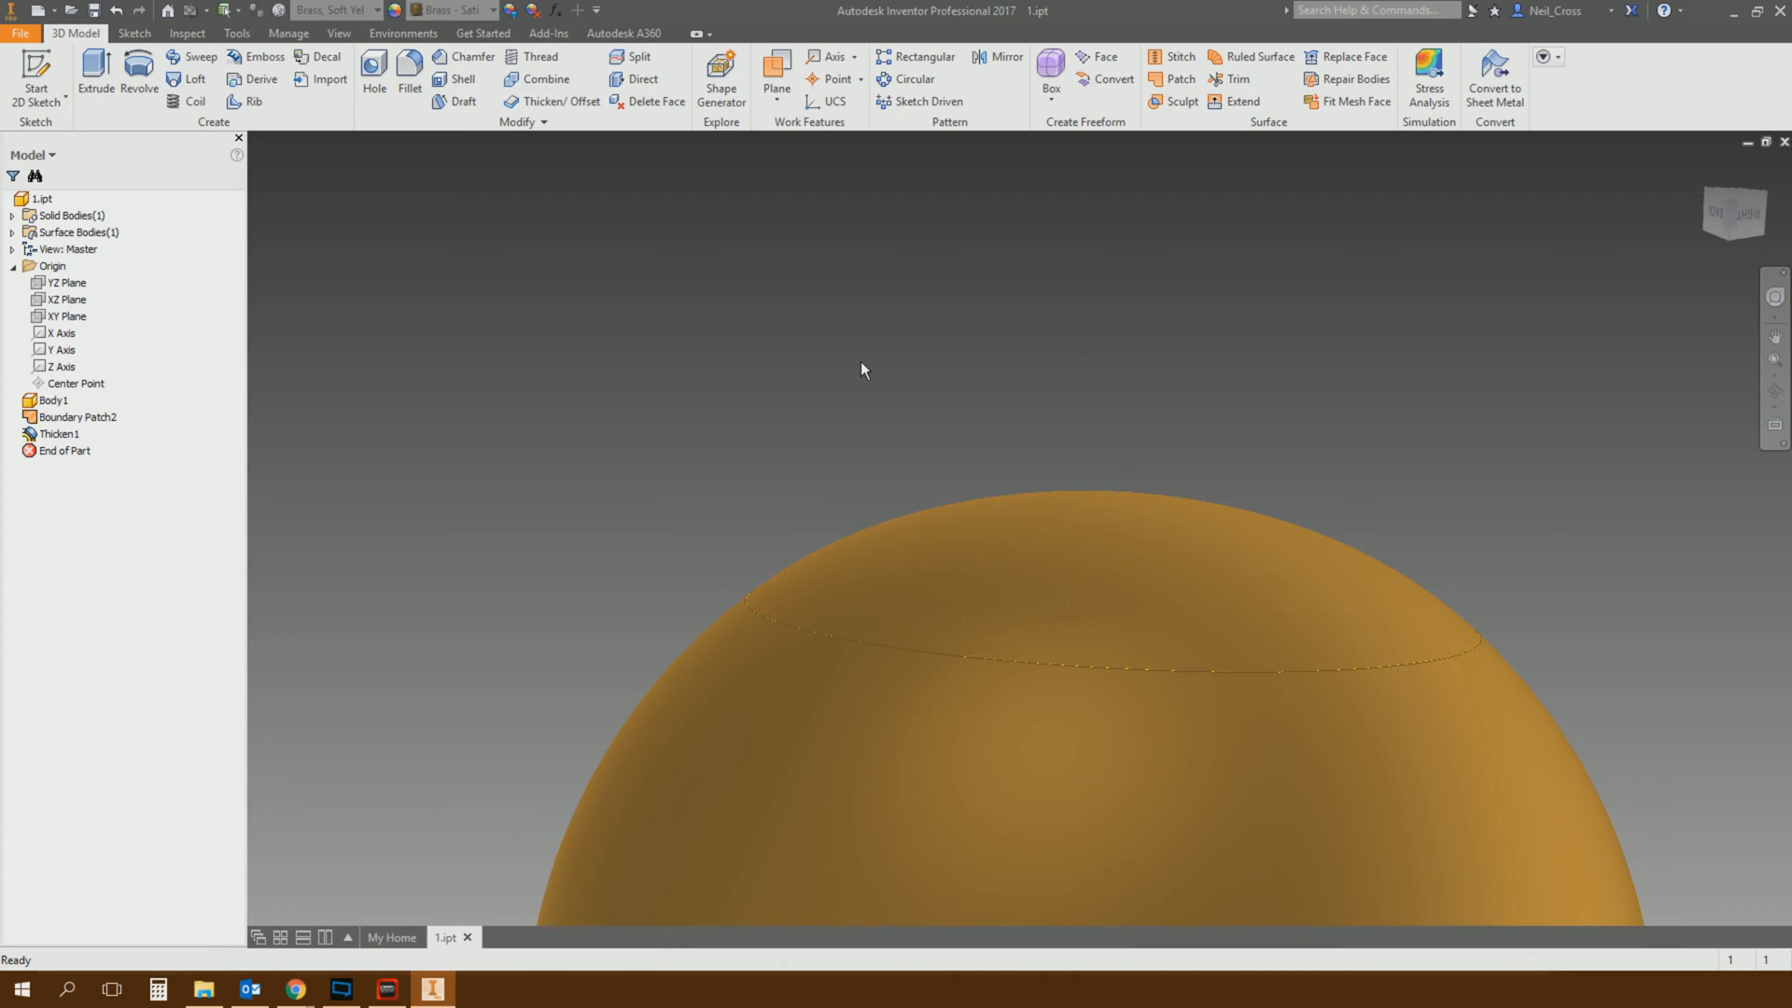
mouse_move(852, 373)
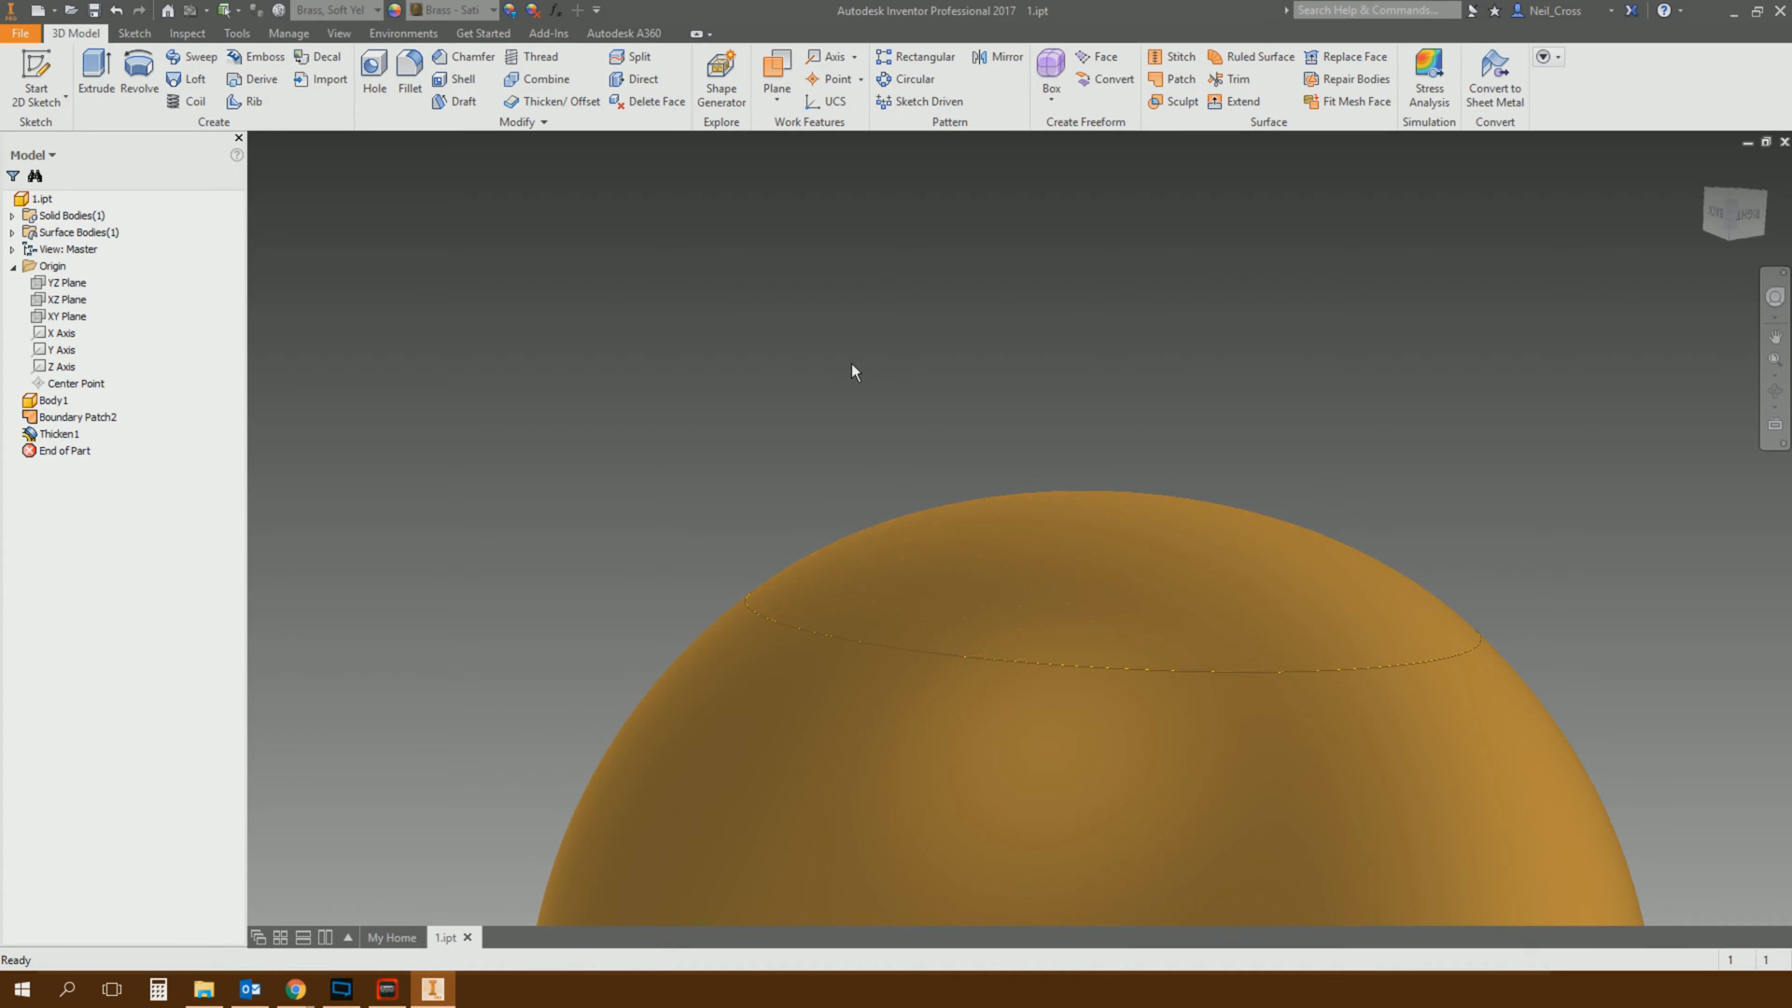
Step: Delete the Thicken1 feature from the browser
right_click(60, 434)
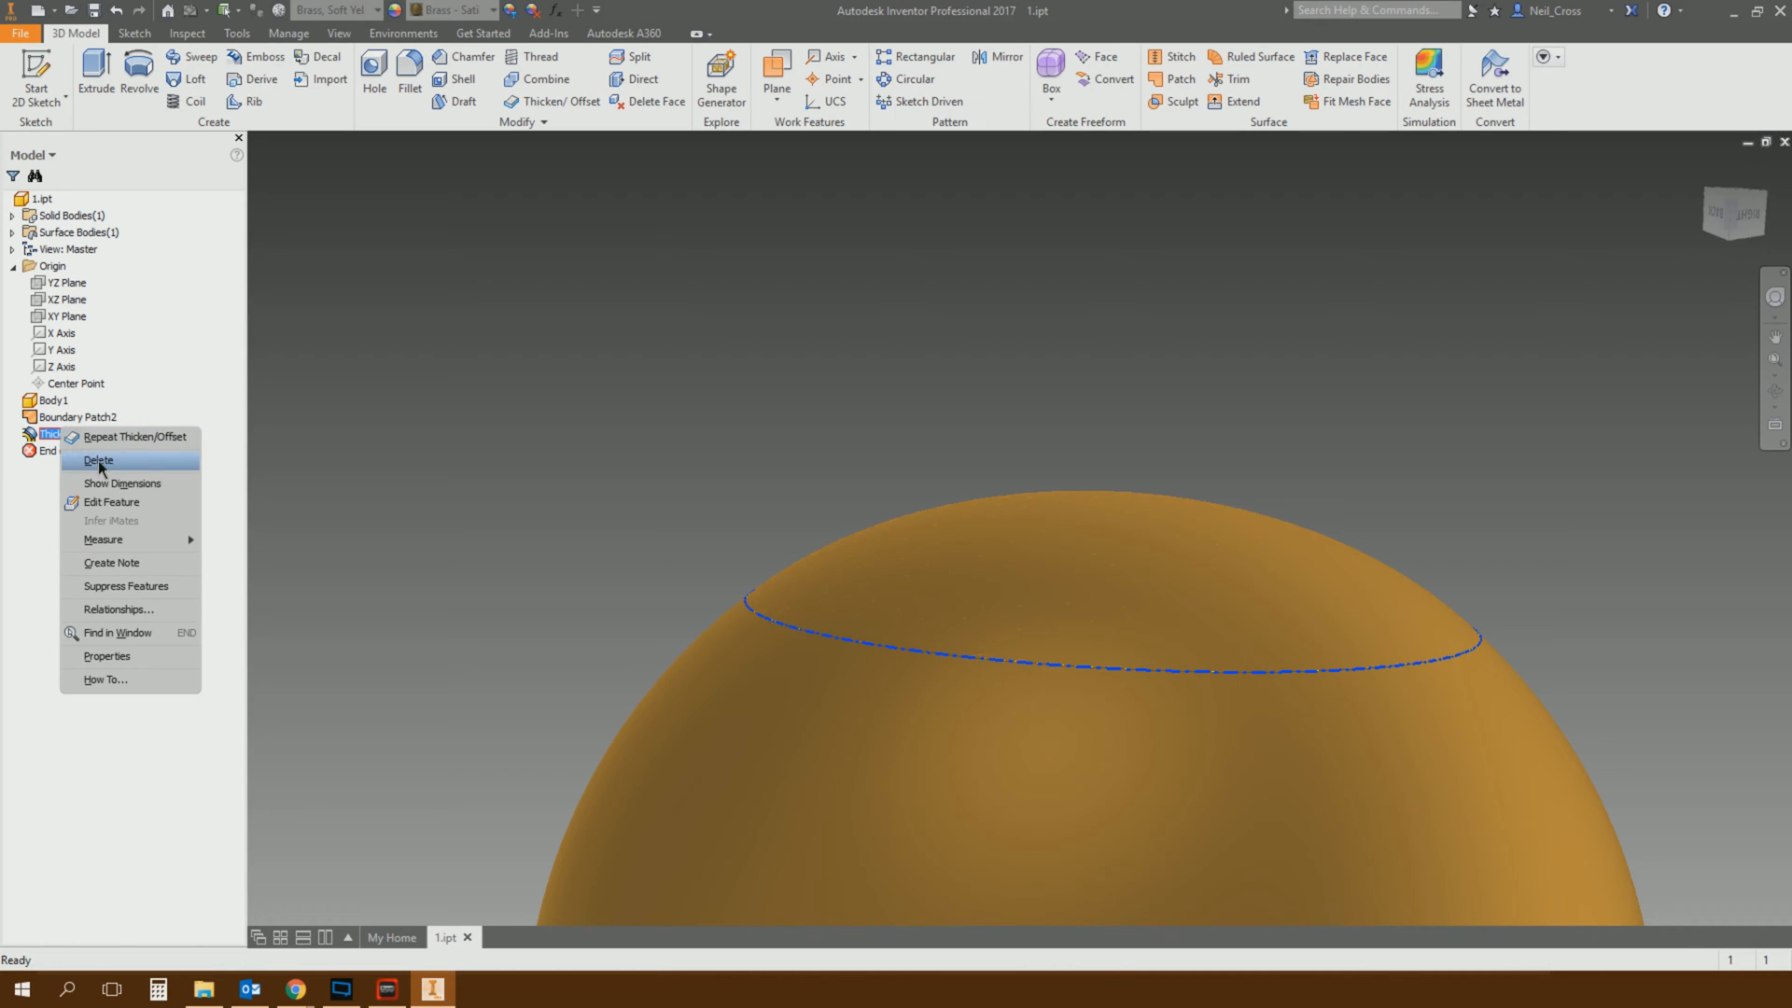
left_click(98, 459)
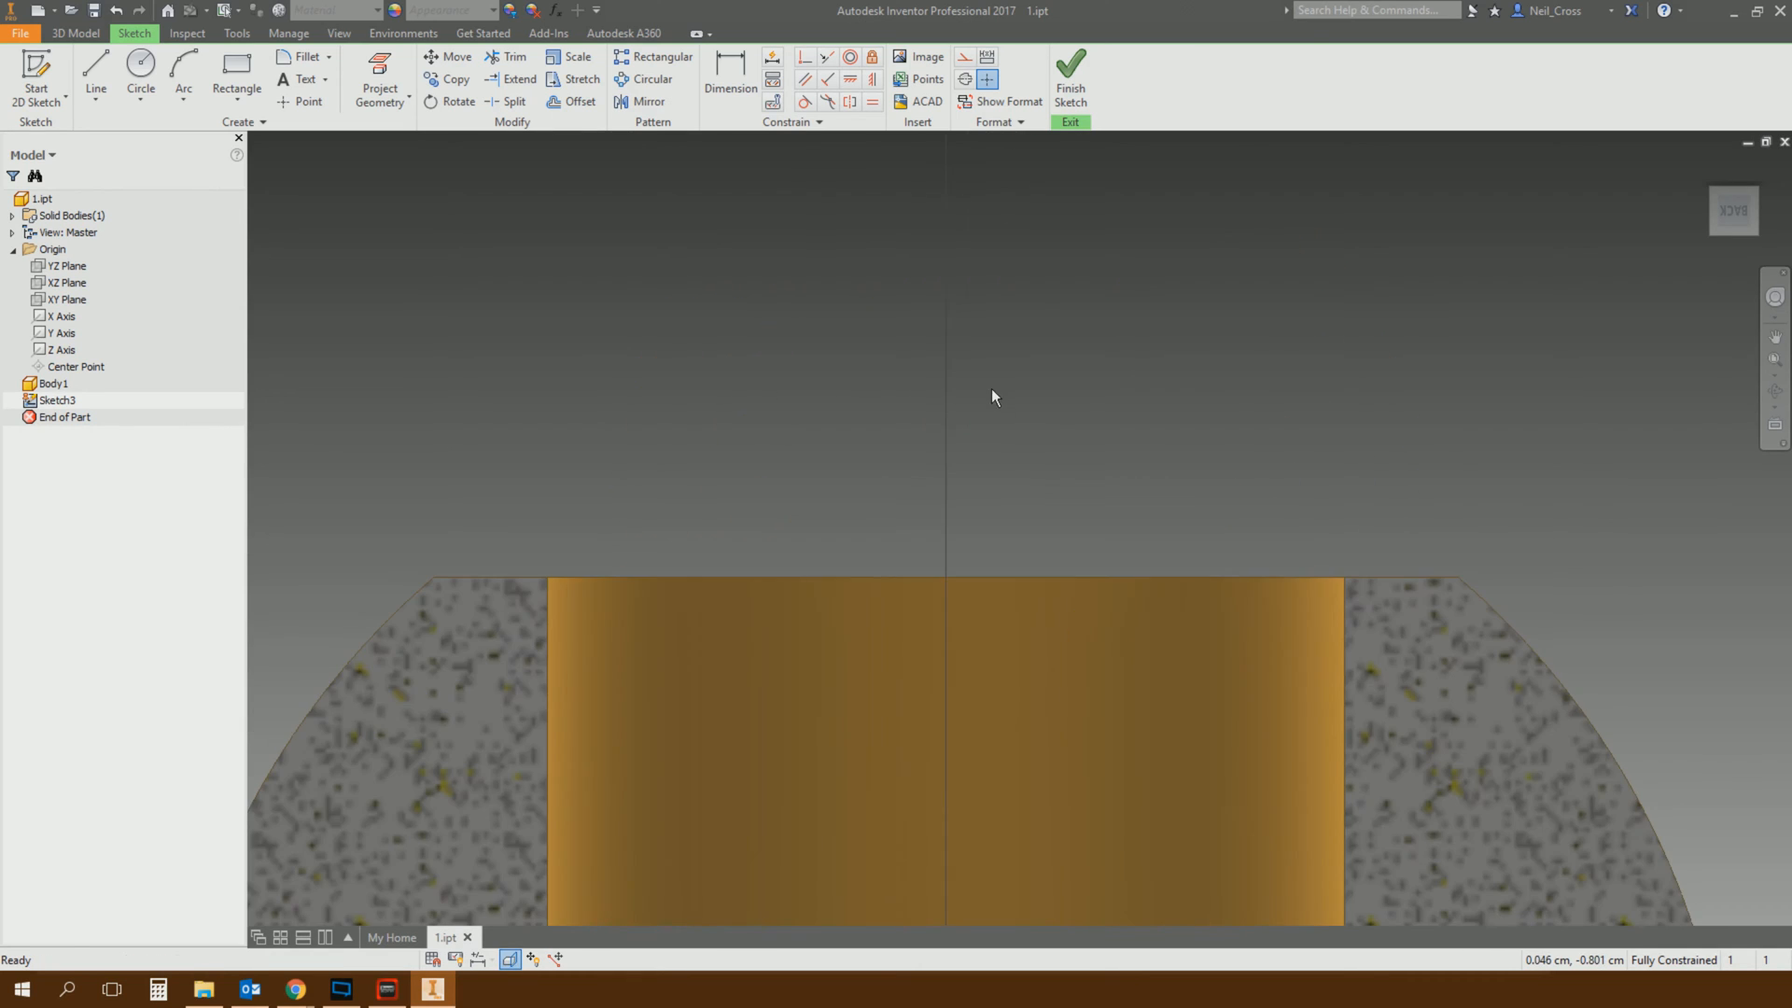
Step: Place a single guide point above the bowl in the sketch
left_click(301, 102)
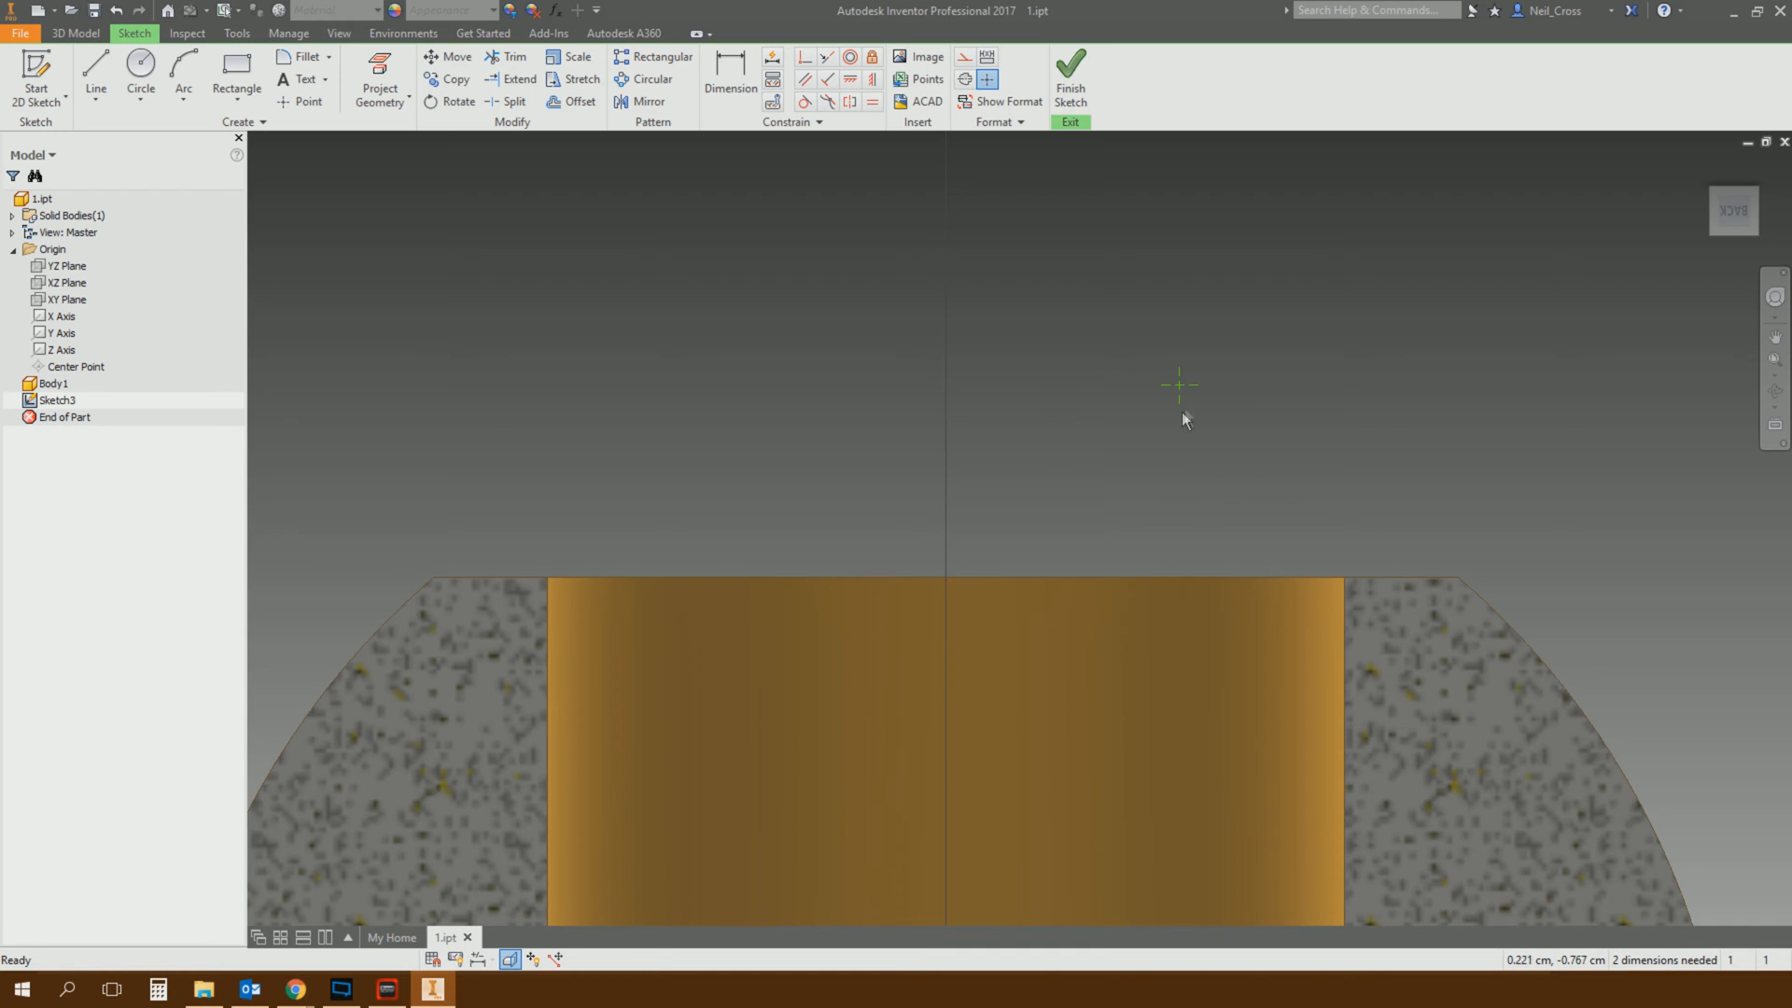
mouse_move(1350, 437)
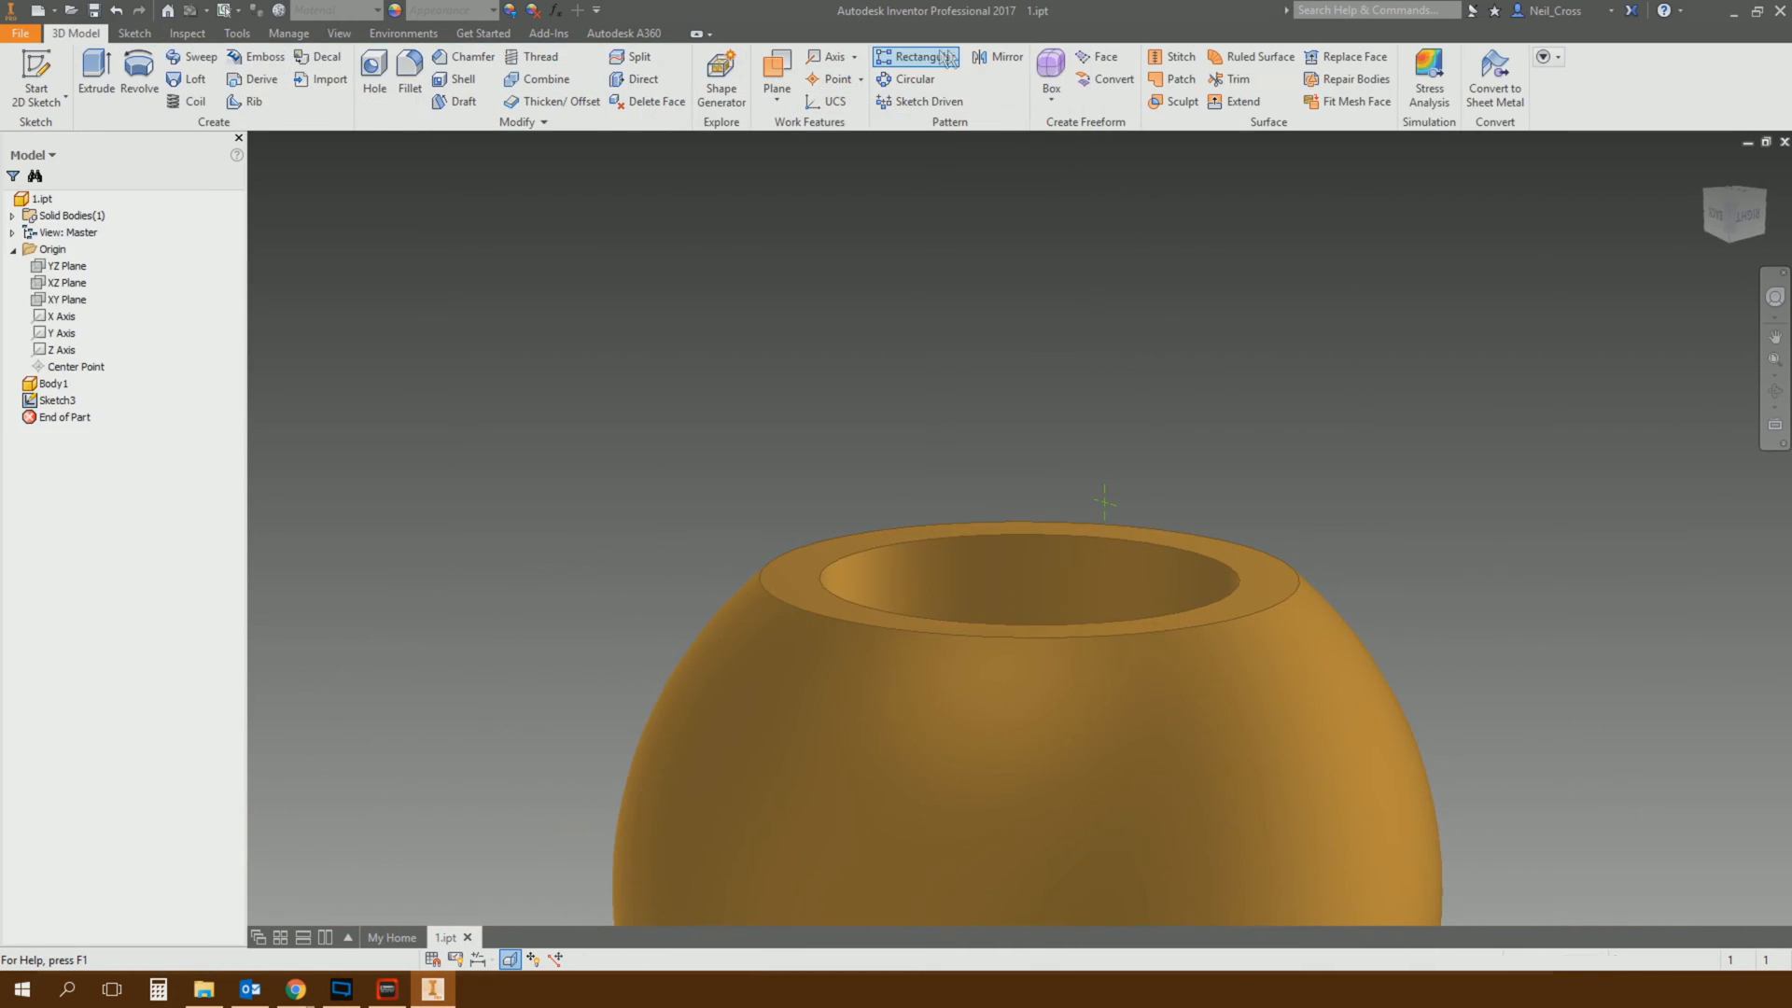
Step: Patch the outer rim with the sketch point as guide rail and set edge continuity
left_click(1170, 57)
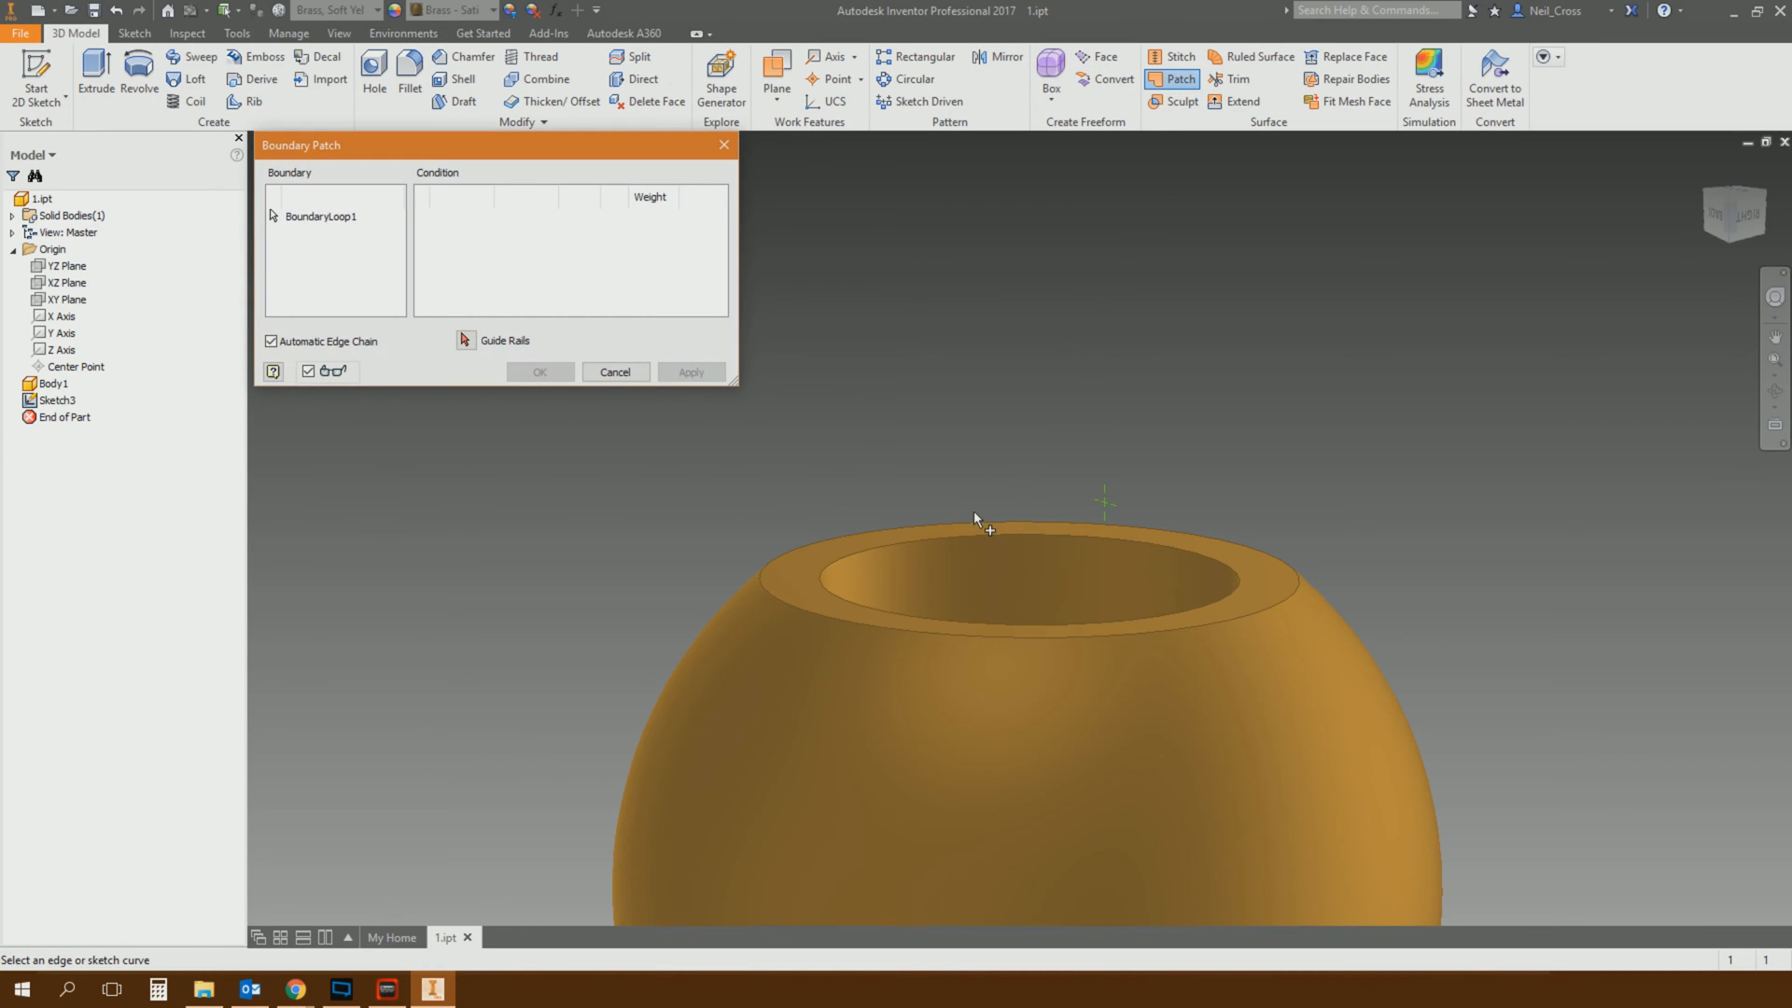
left_click(982, 529)
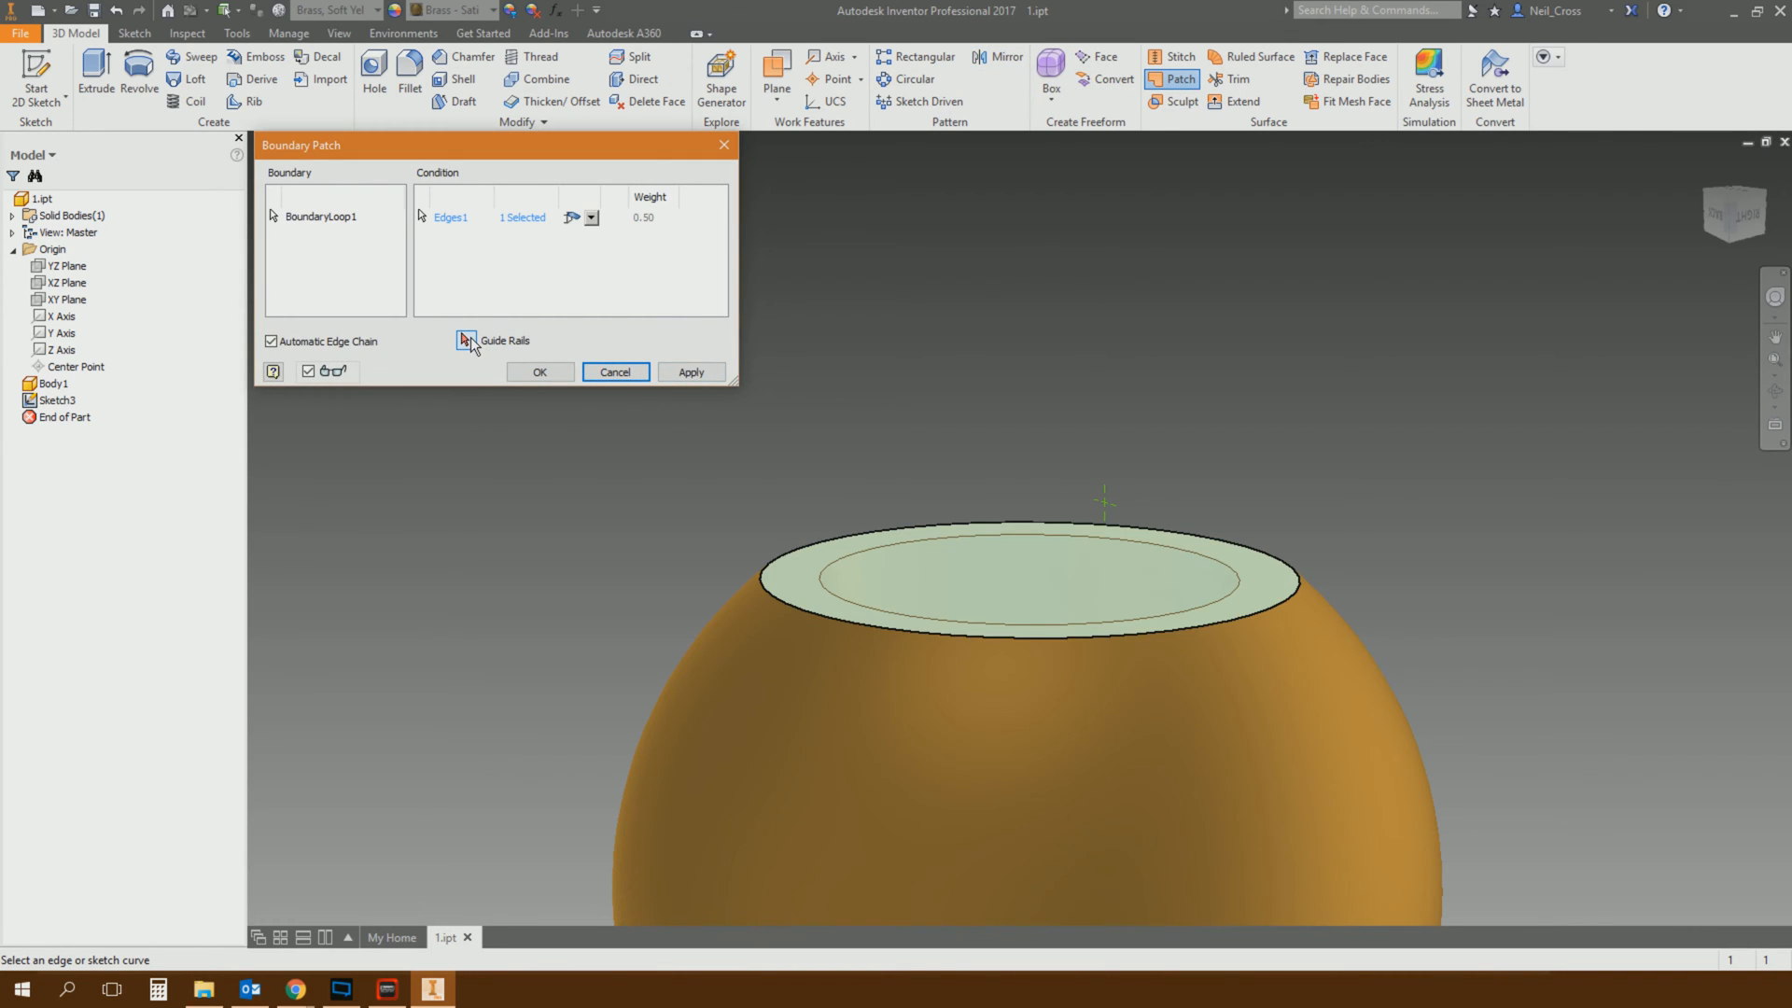
left_click(465, 340)
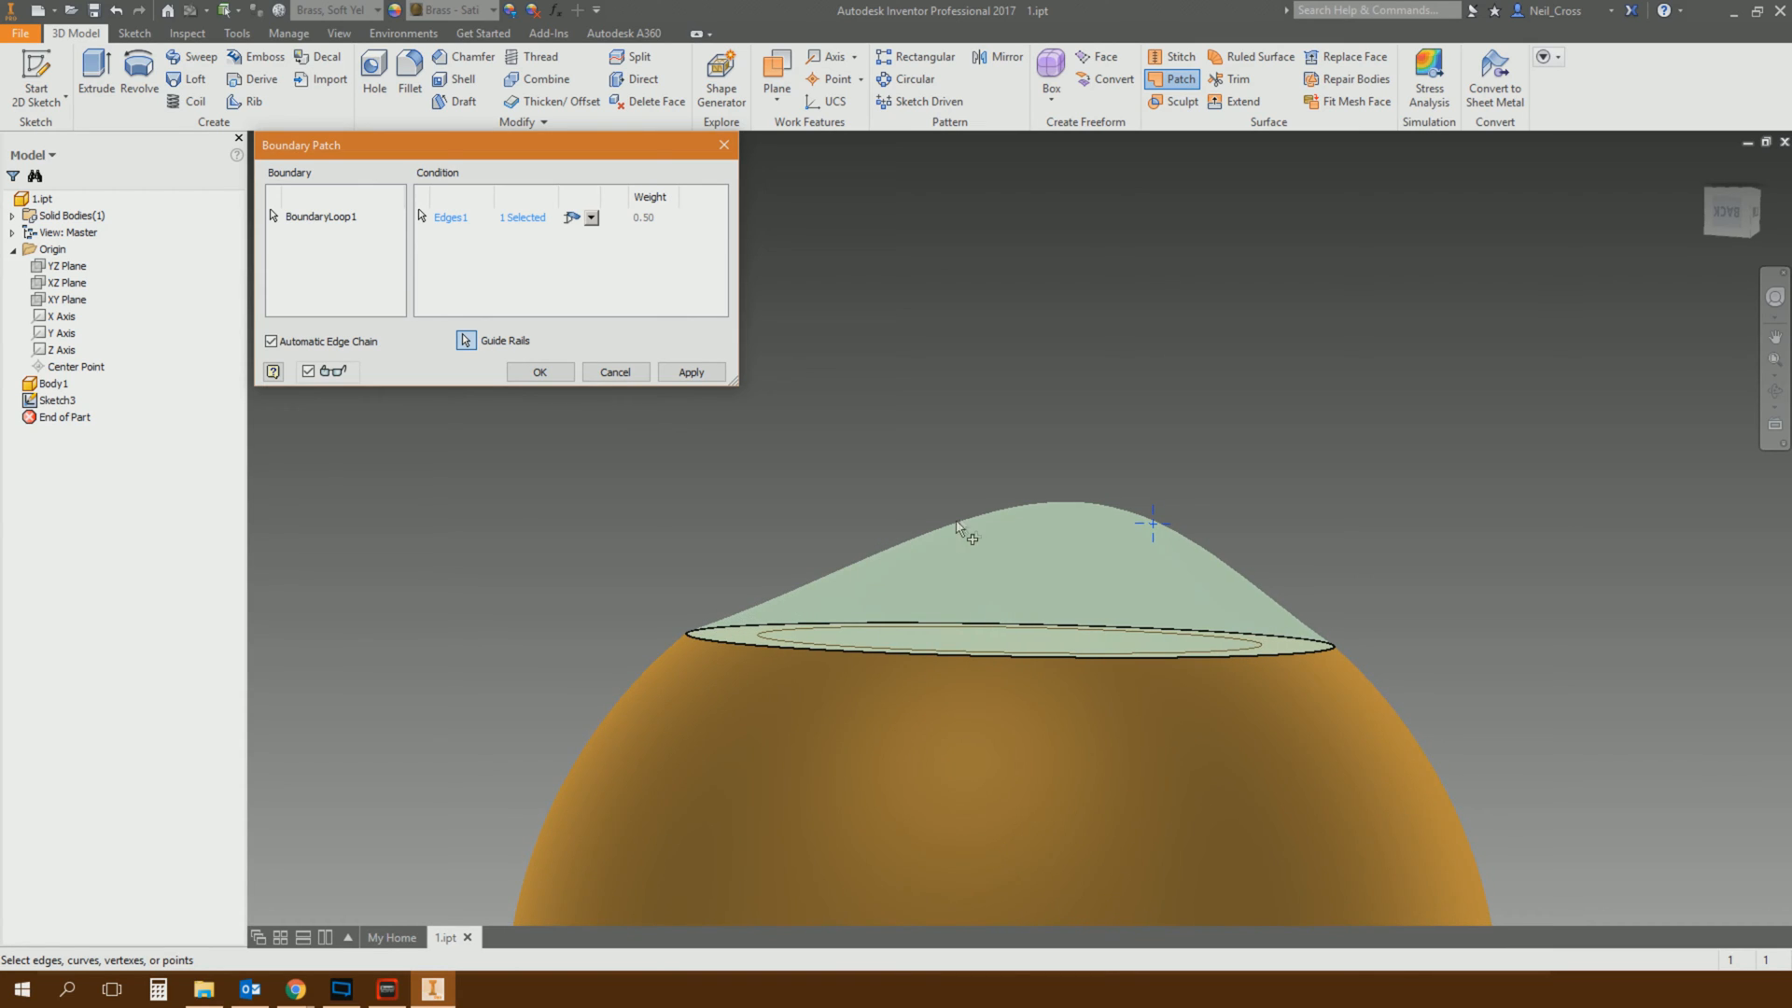
mouse_move(1073, 480)
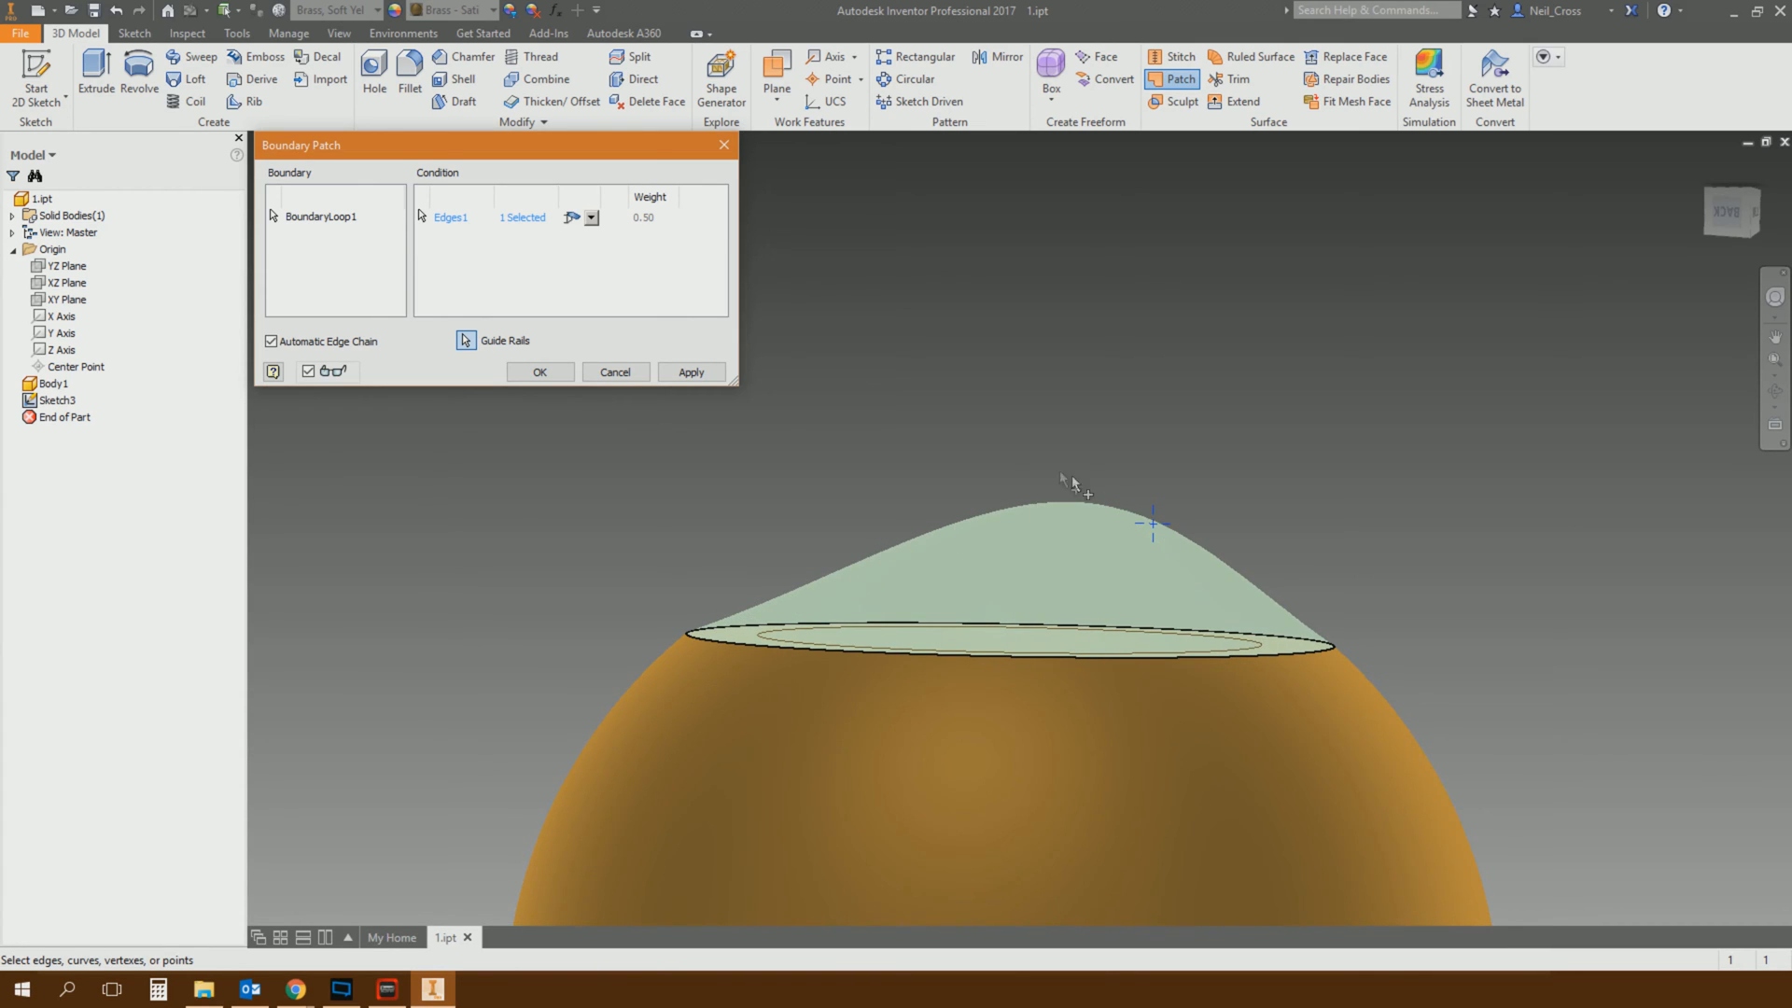
left_click(592, 218)
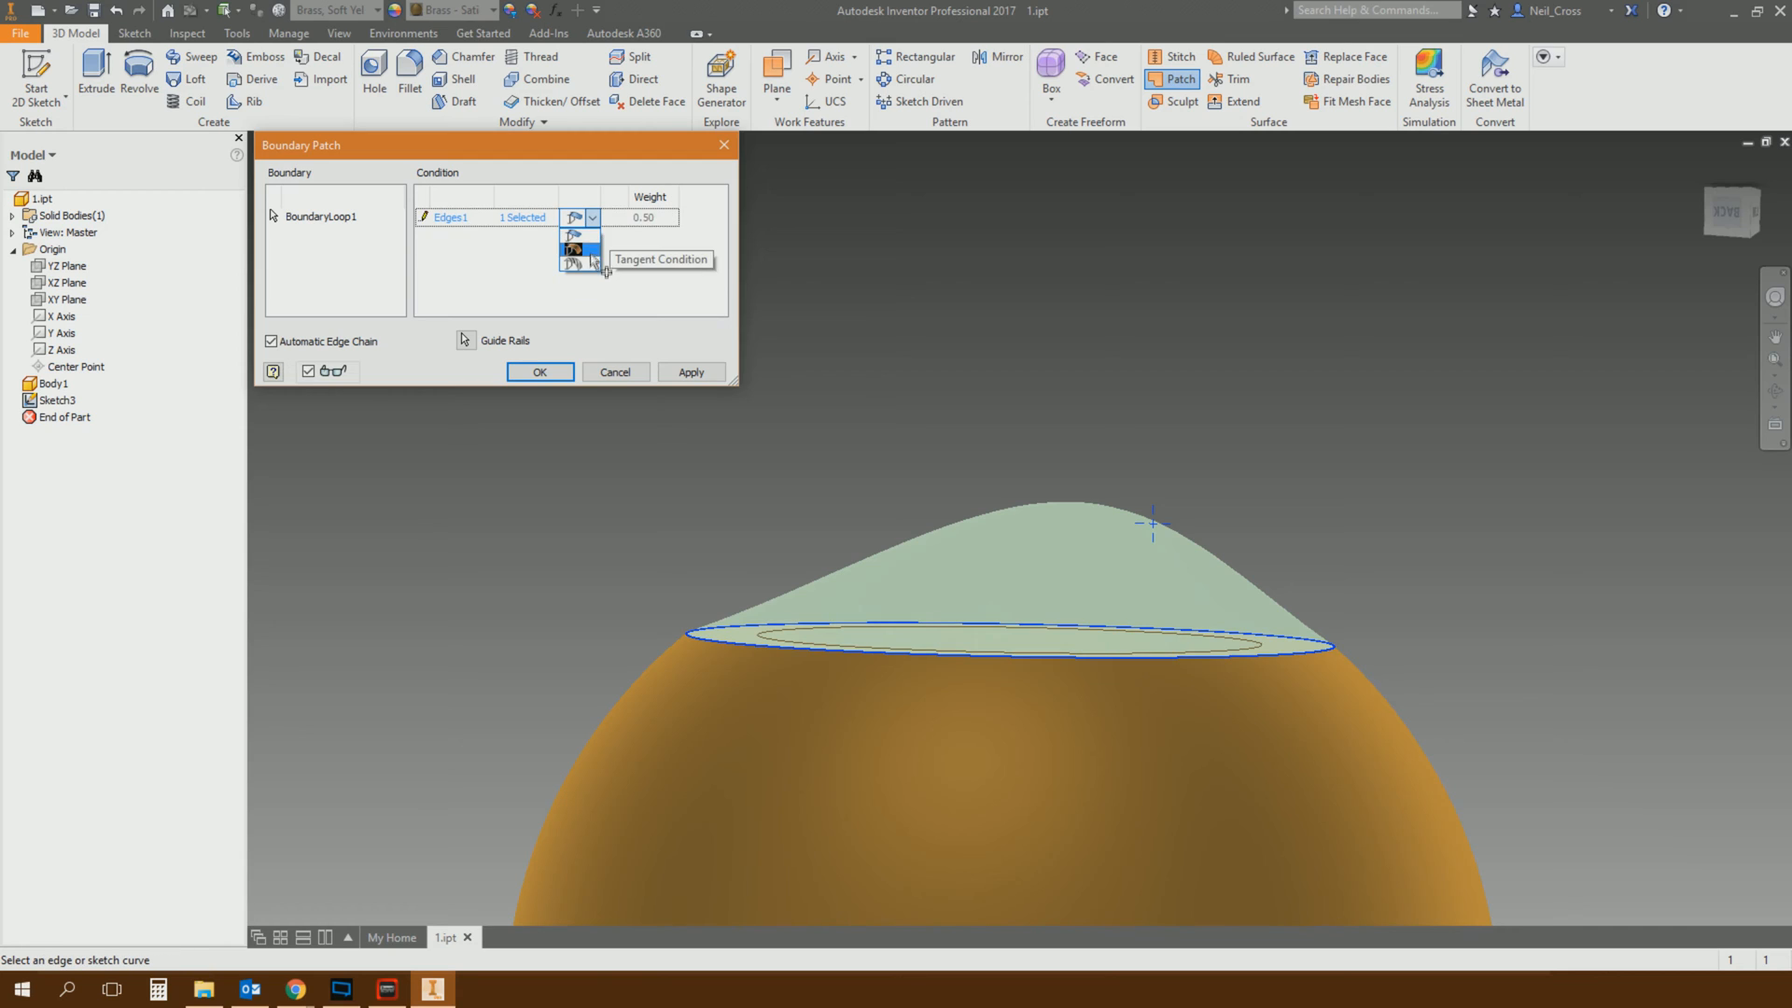
mouse_move(643, 232)
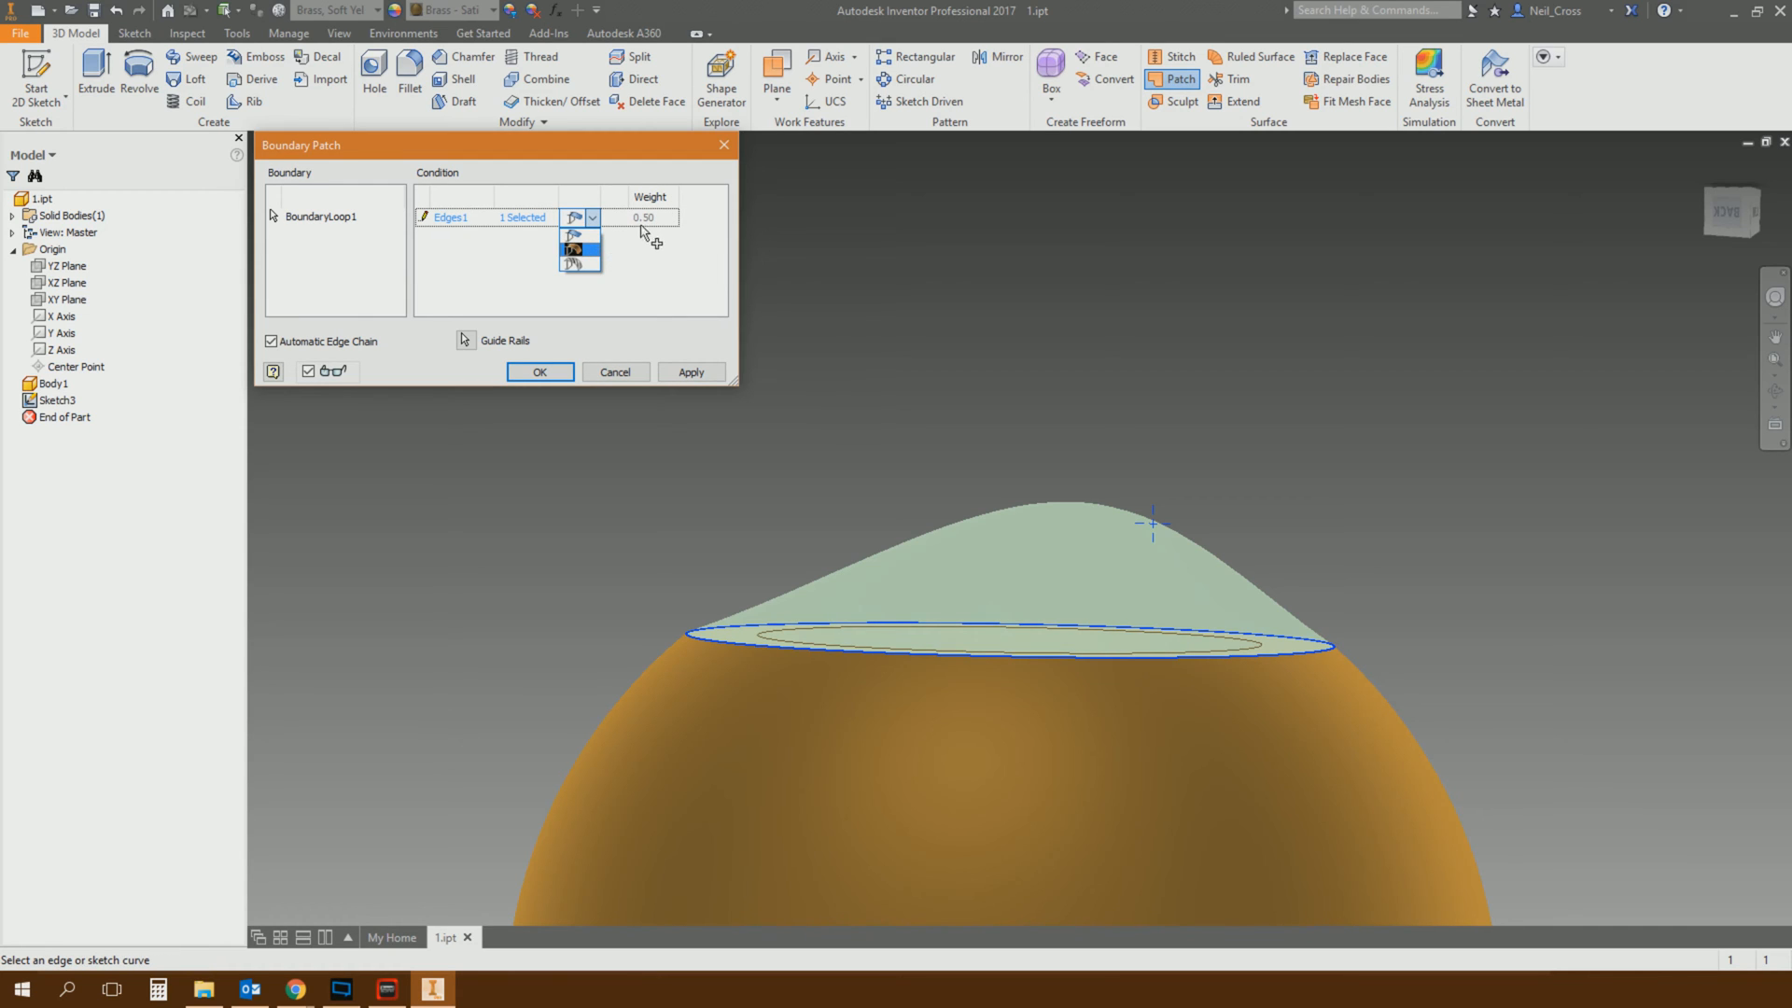
left_click(539, 371)
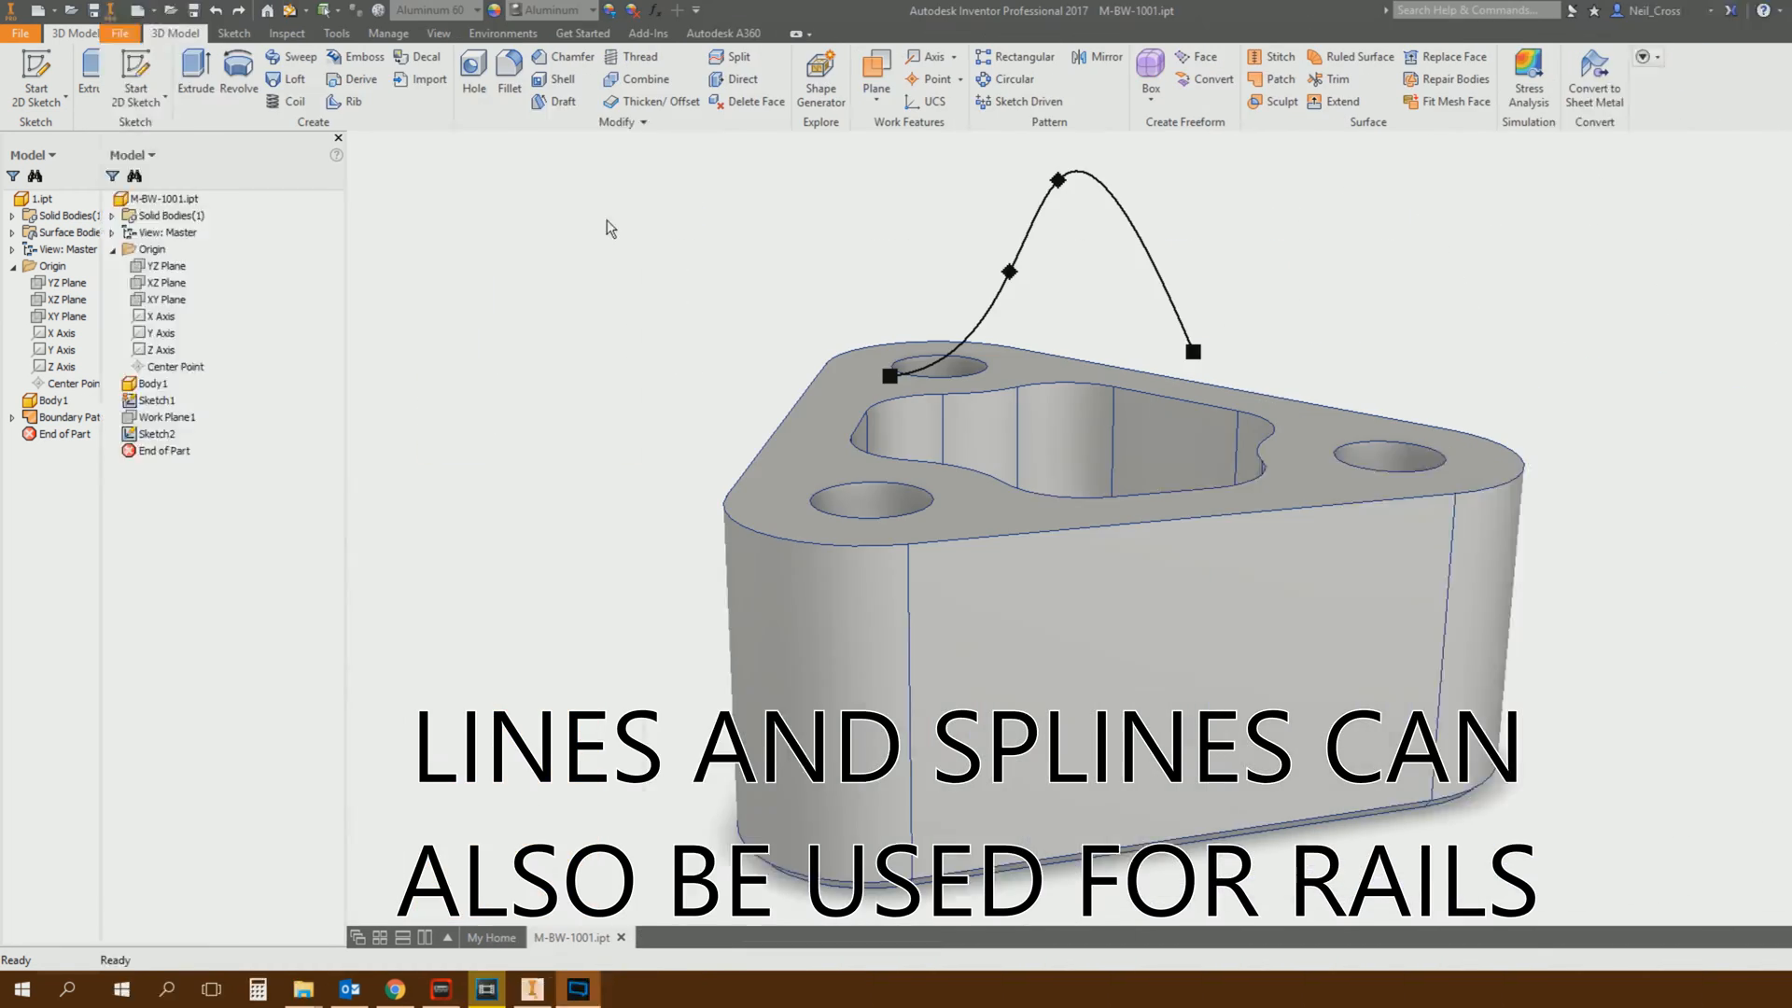
Step: Patch the triangular part's top edges, guided by the arched spline
left_click(1282, 57)
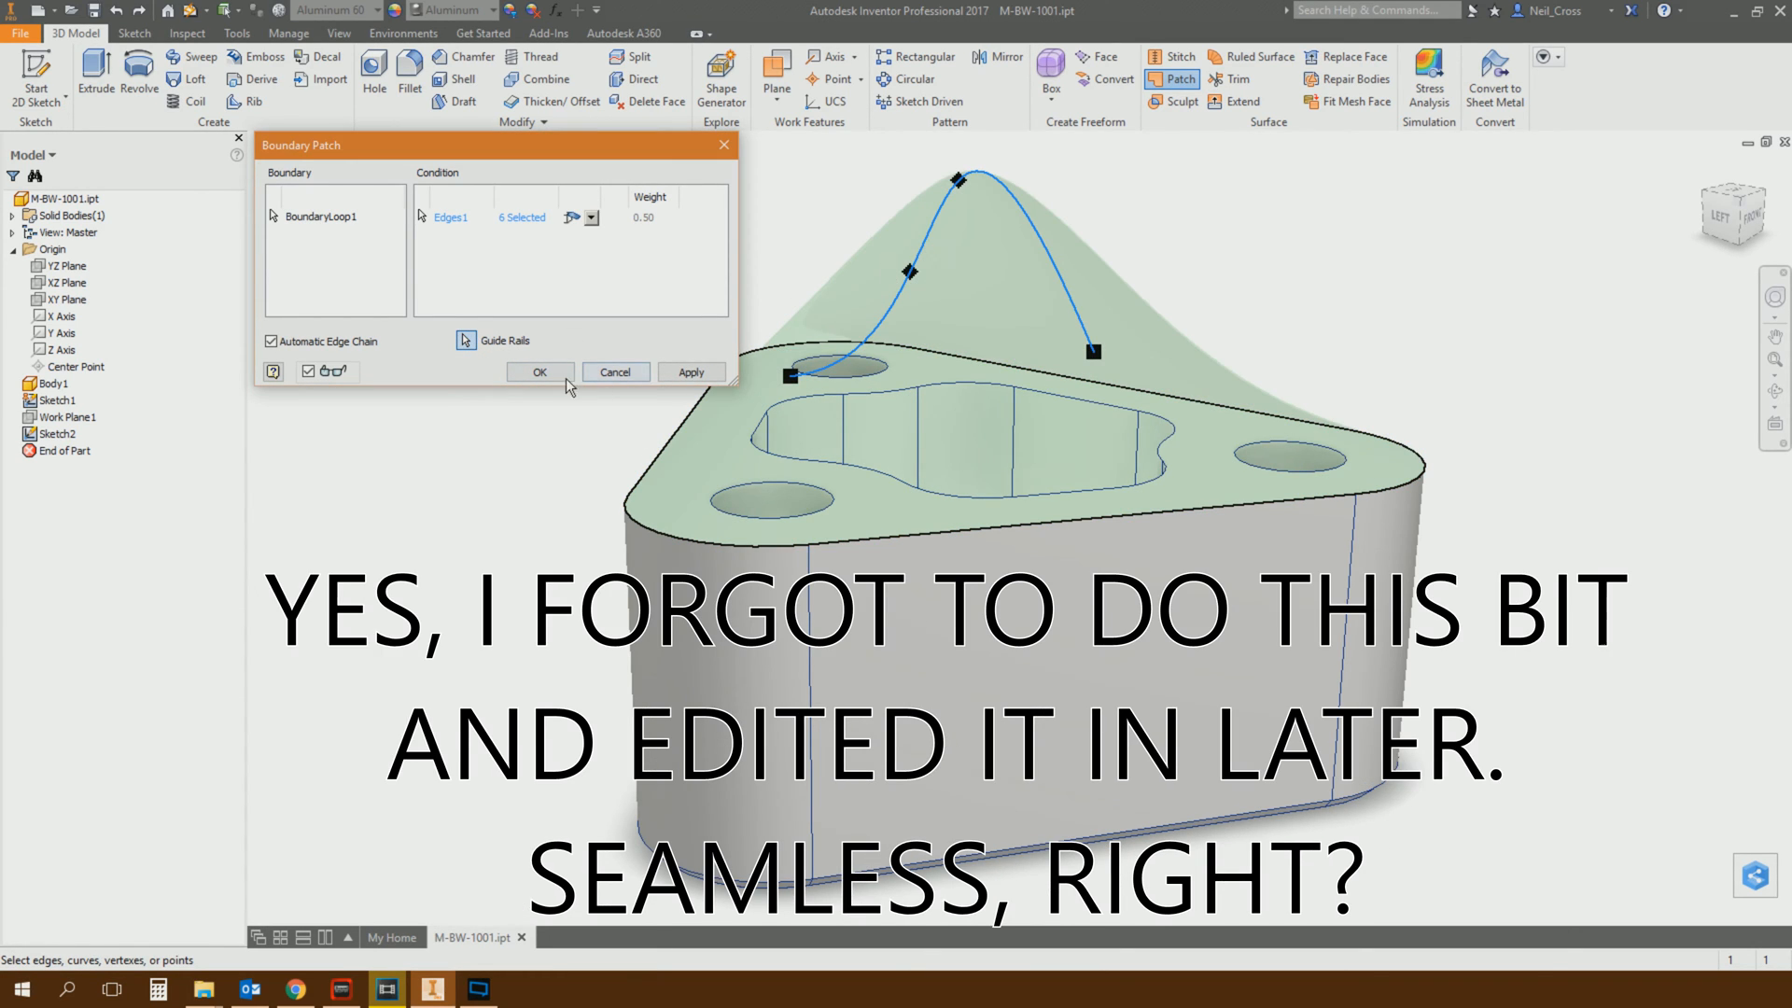
left_click(538, 372)
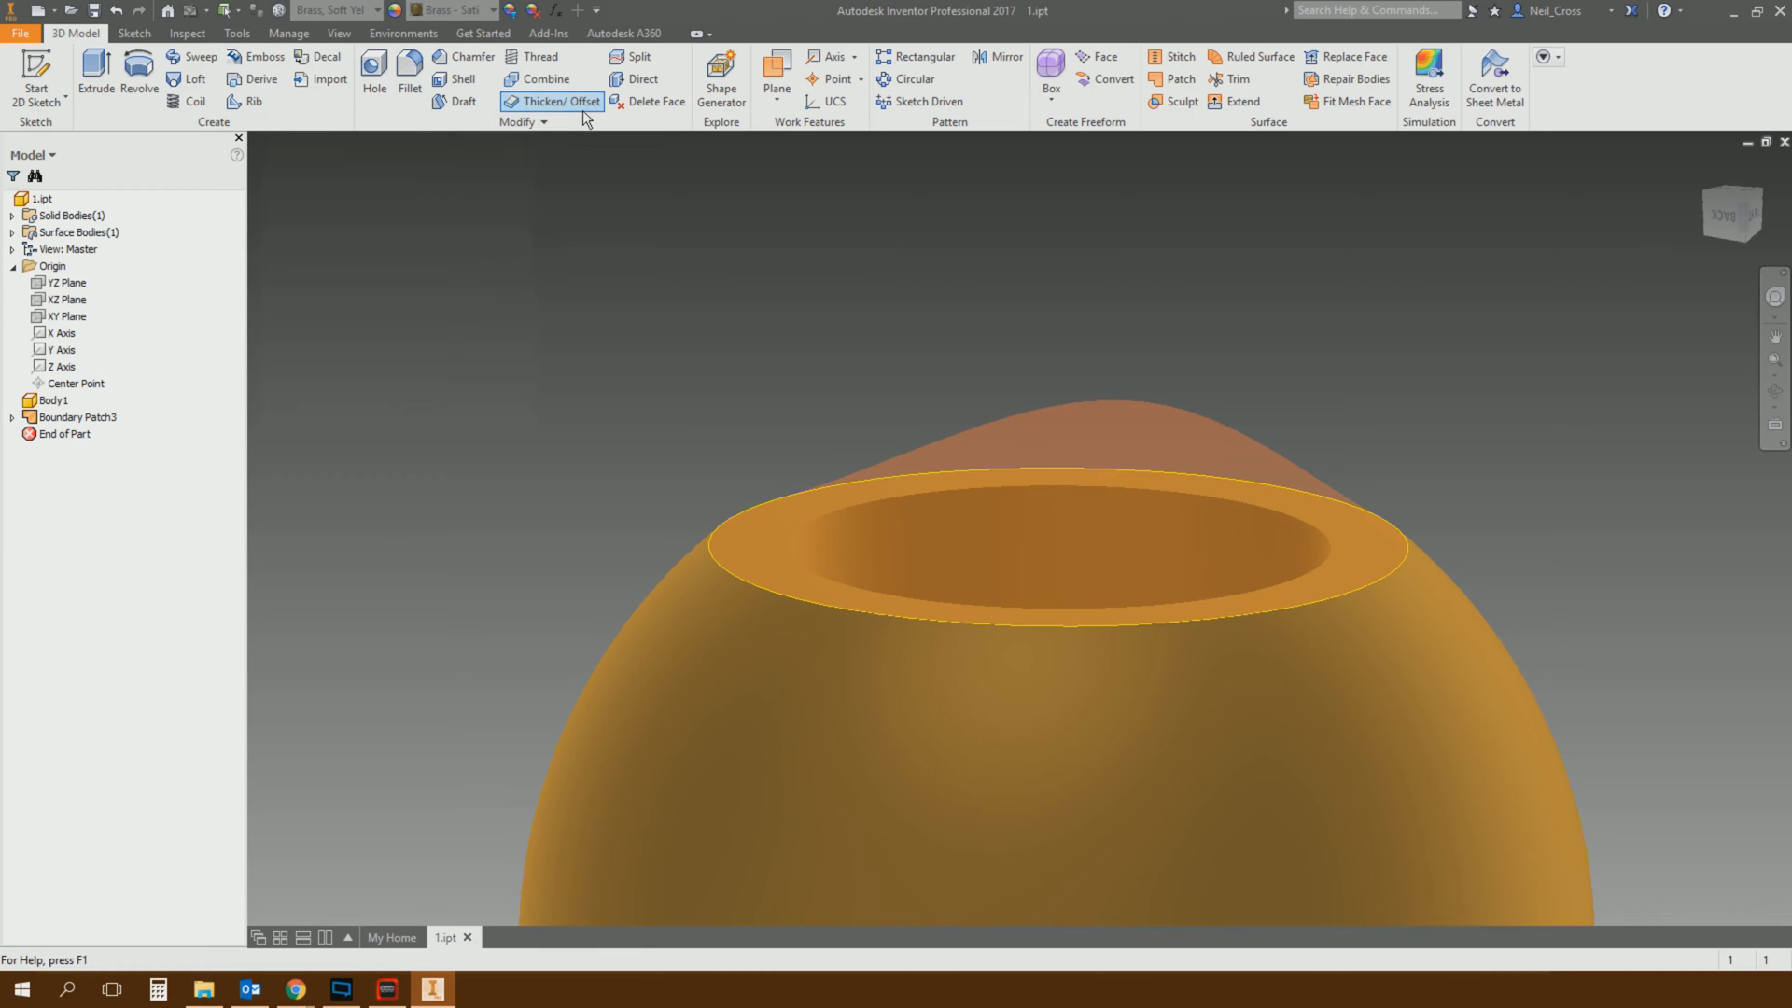
Step: Thicken the peaked boundary patch by 0.05 into a solid cap
left_click(551, 101)
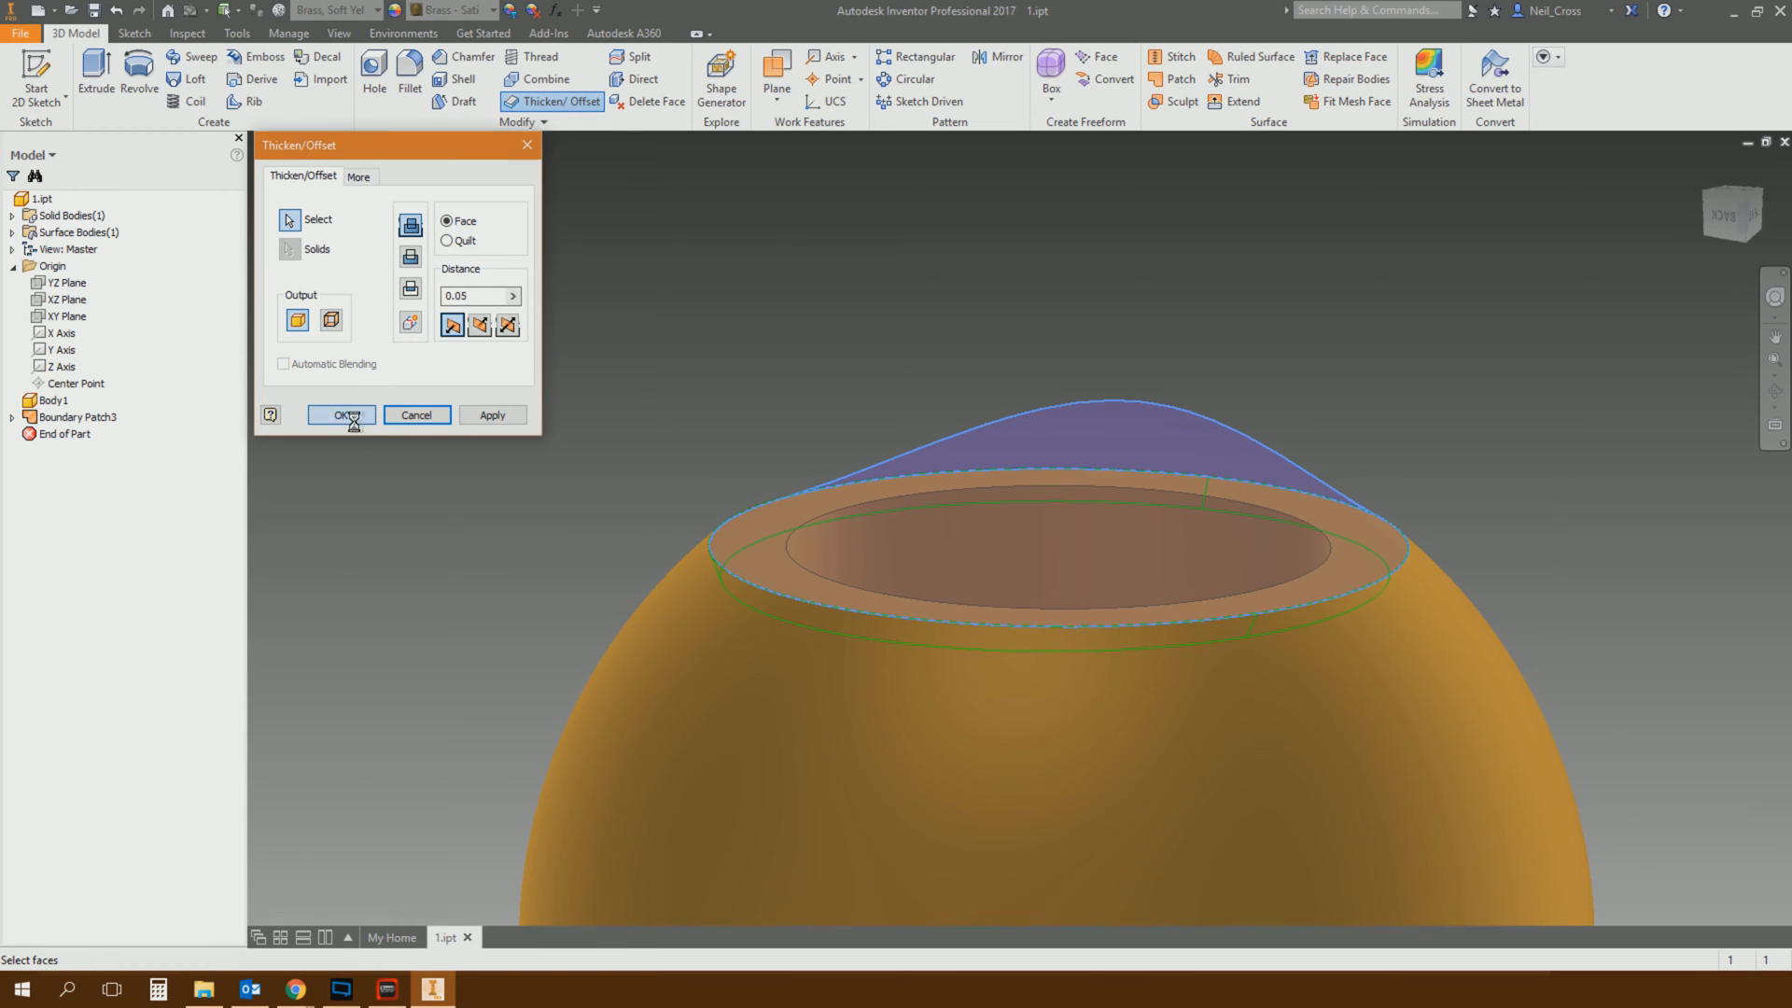
left_click(340, 414)
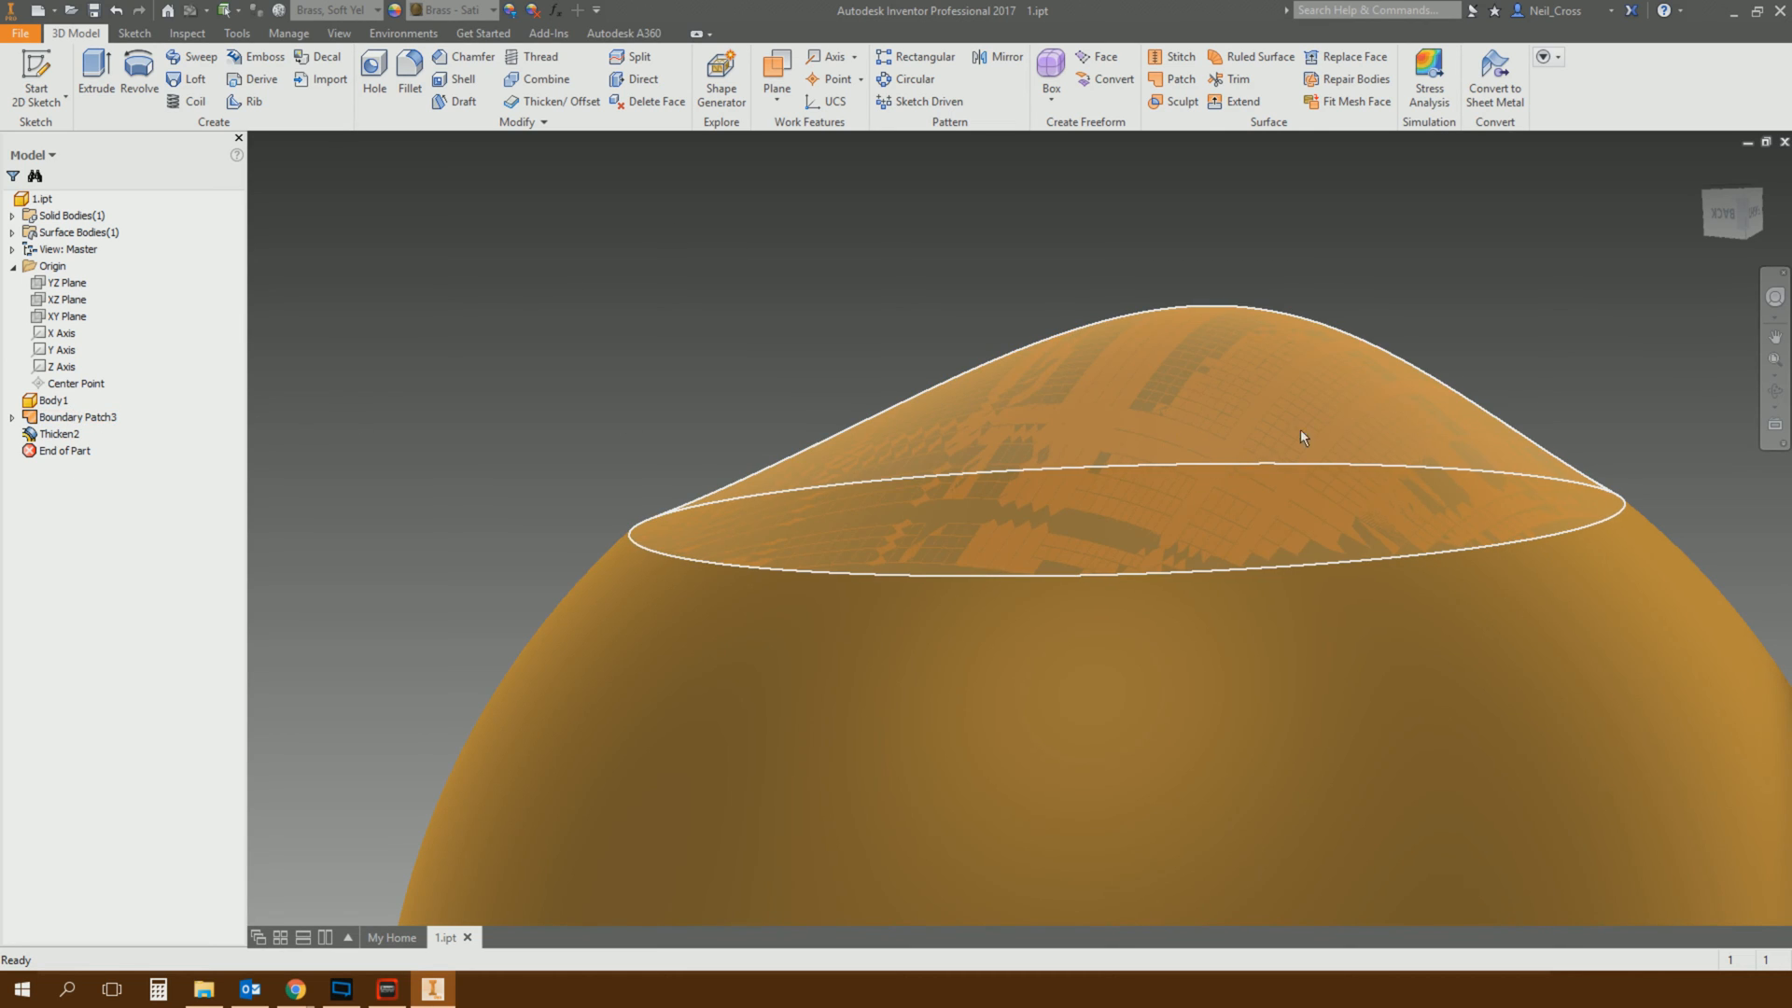
Step: Hide Boundary Patch3 and fillet the edge where the dome meets the bowl
right_click(76, 417)
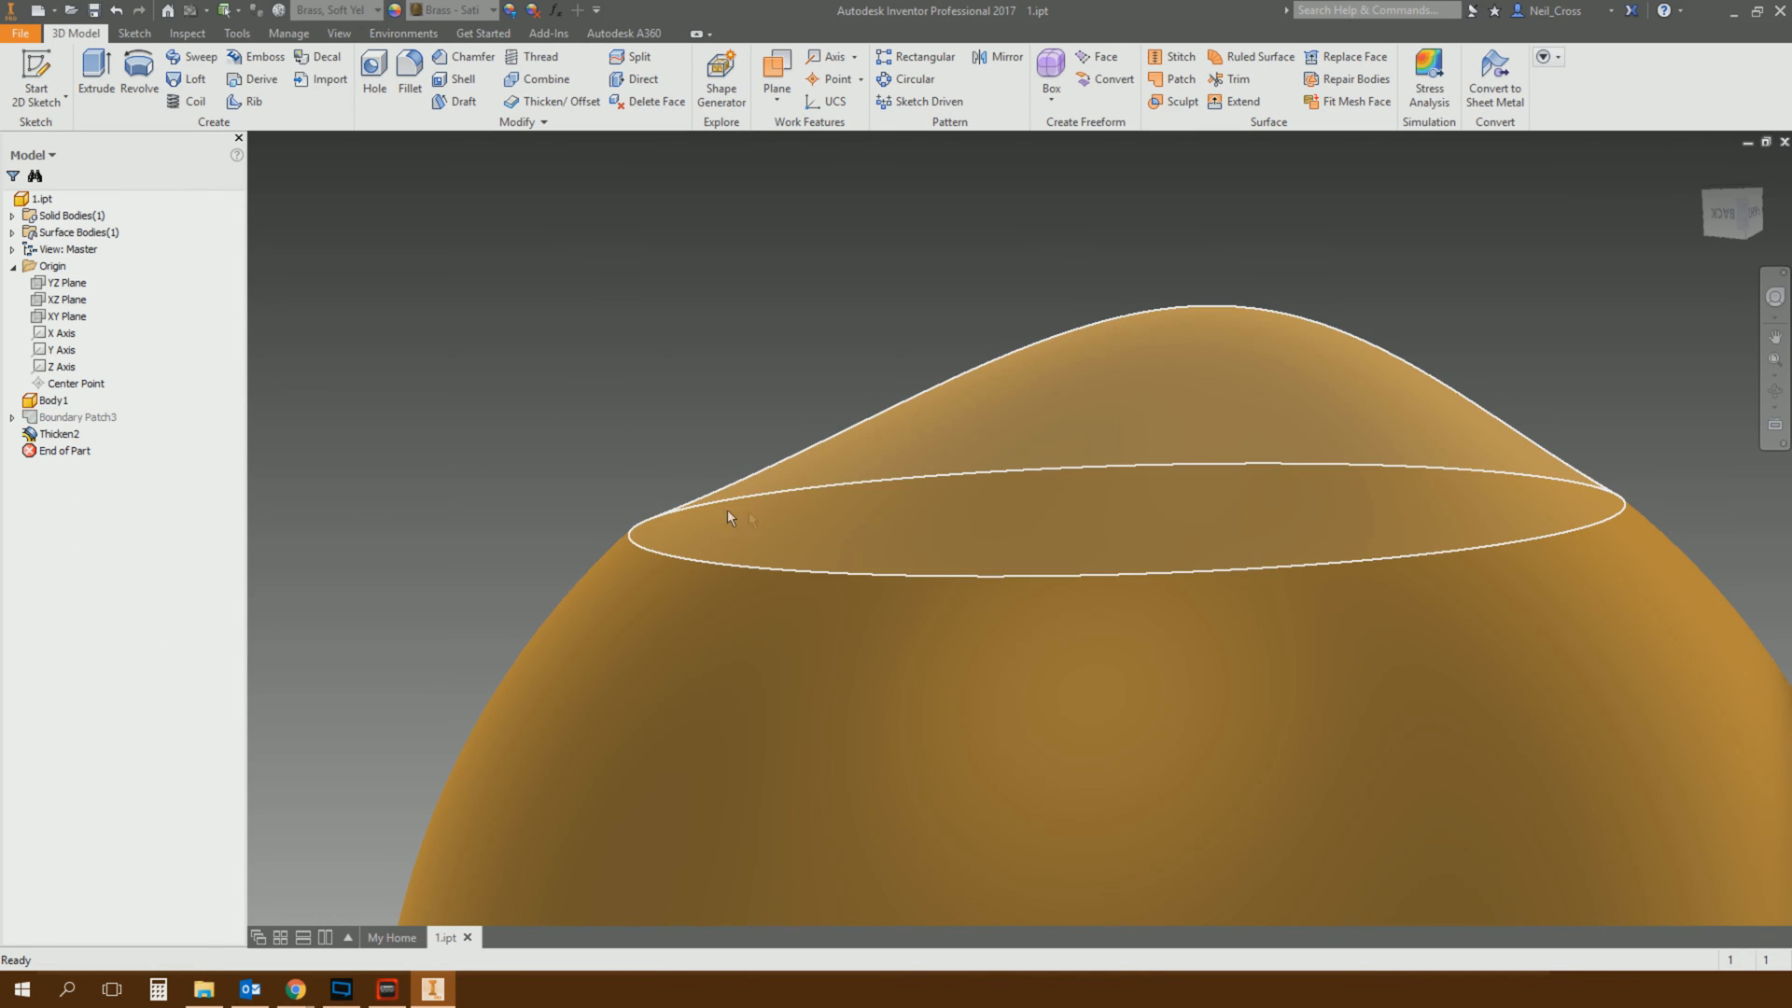
left_click(409, 78)
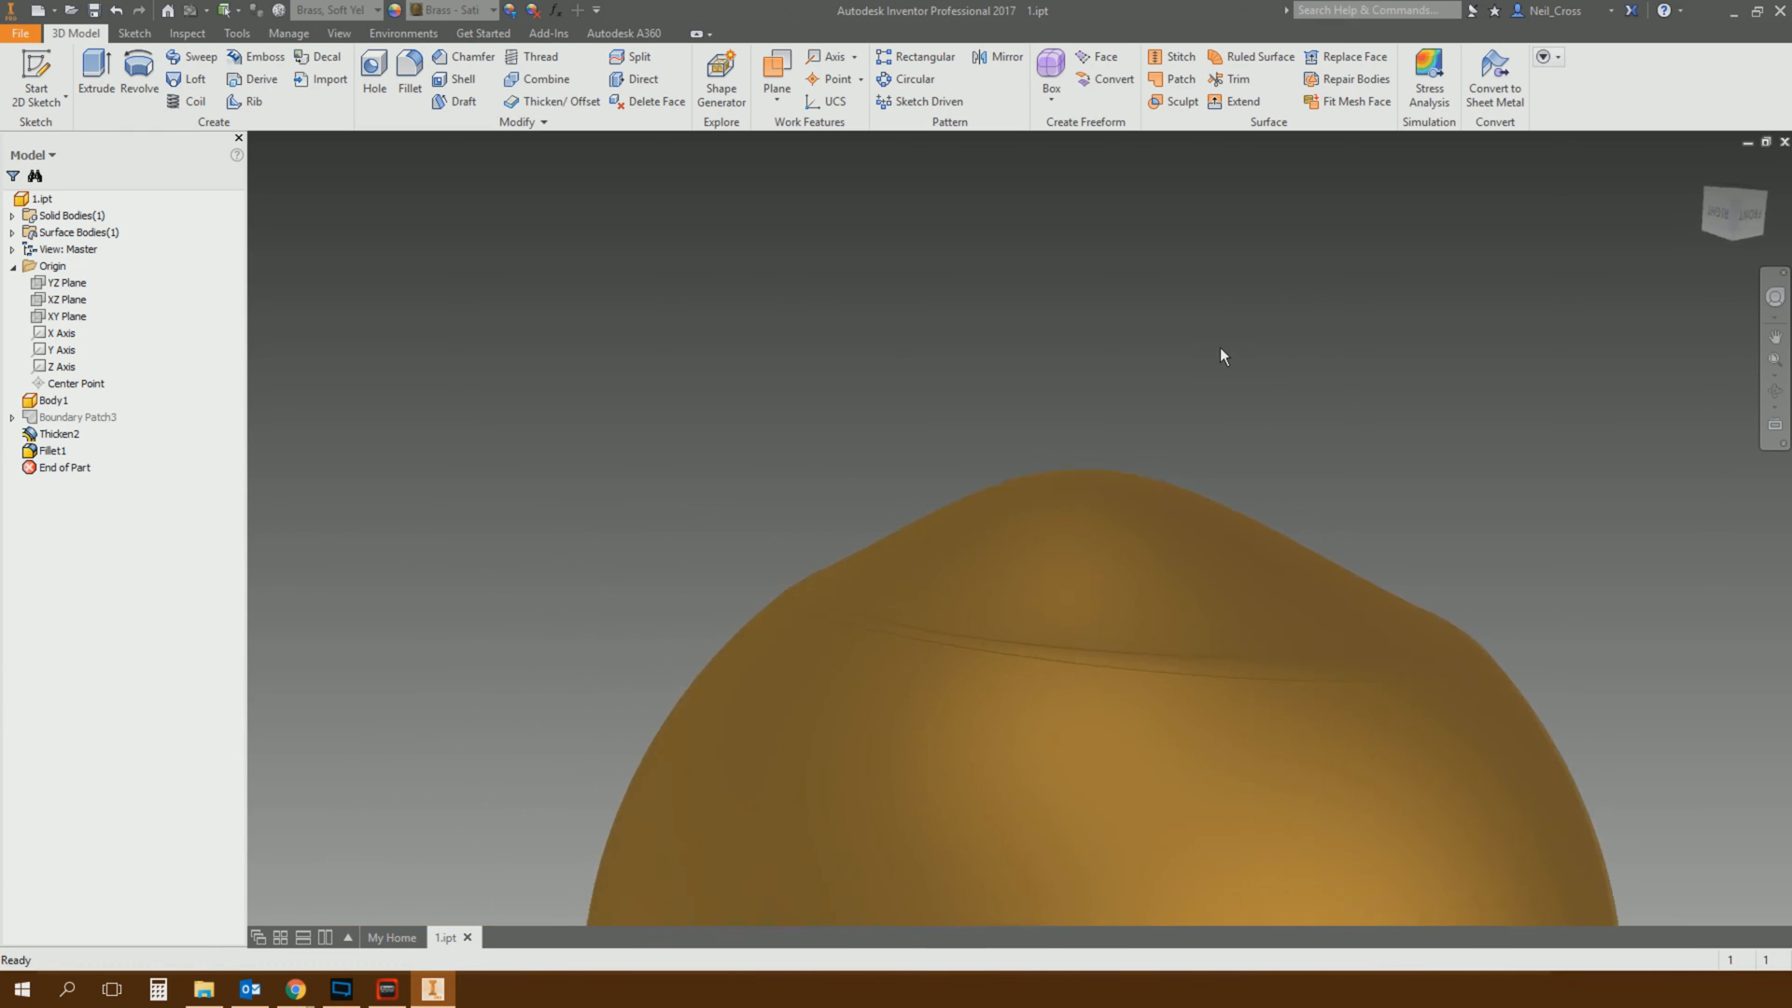
left_click_drag(1220, 355, 1266, 333)
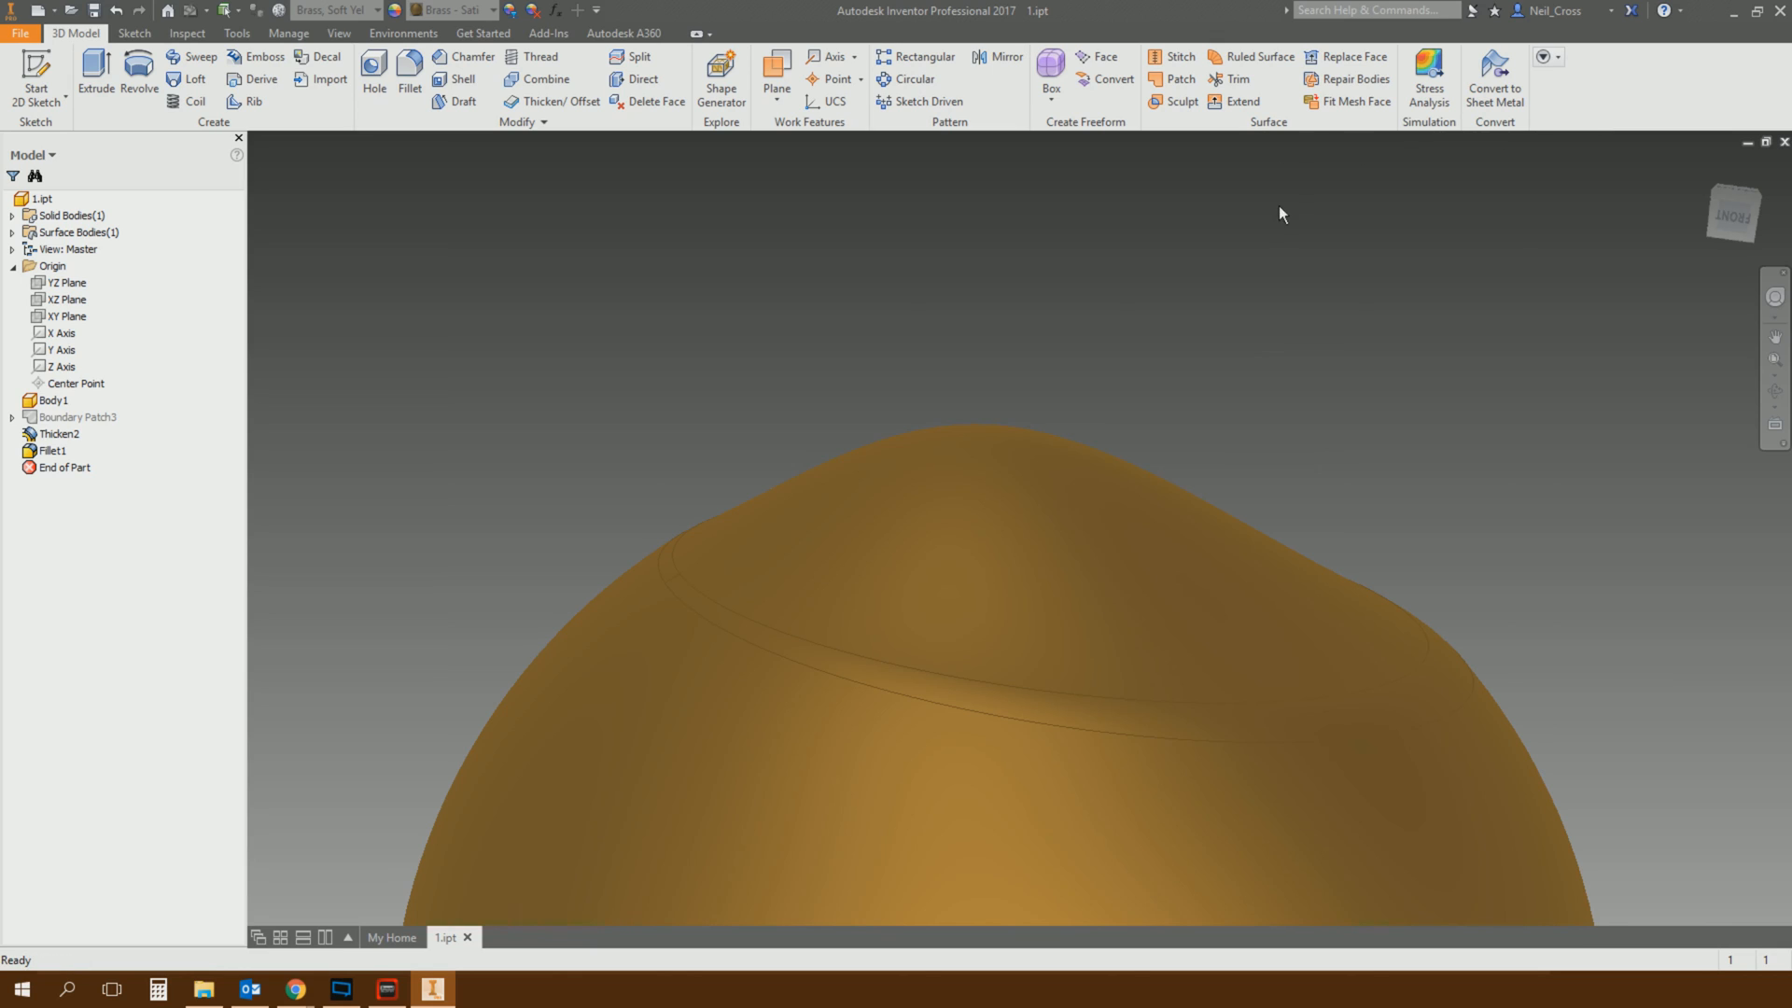
mouse_move(1234, 265)
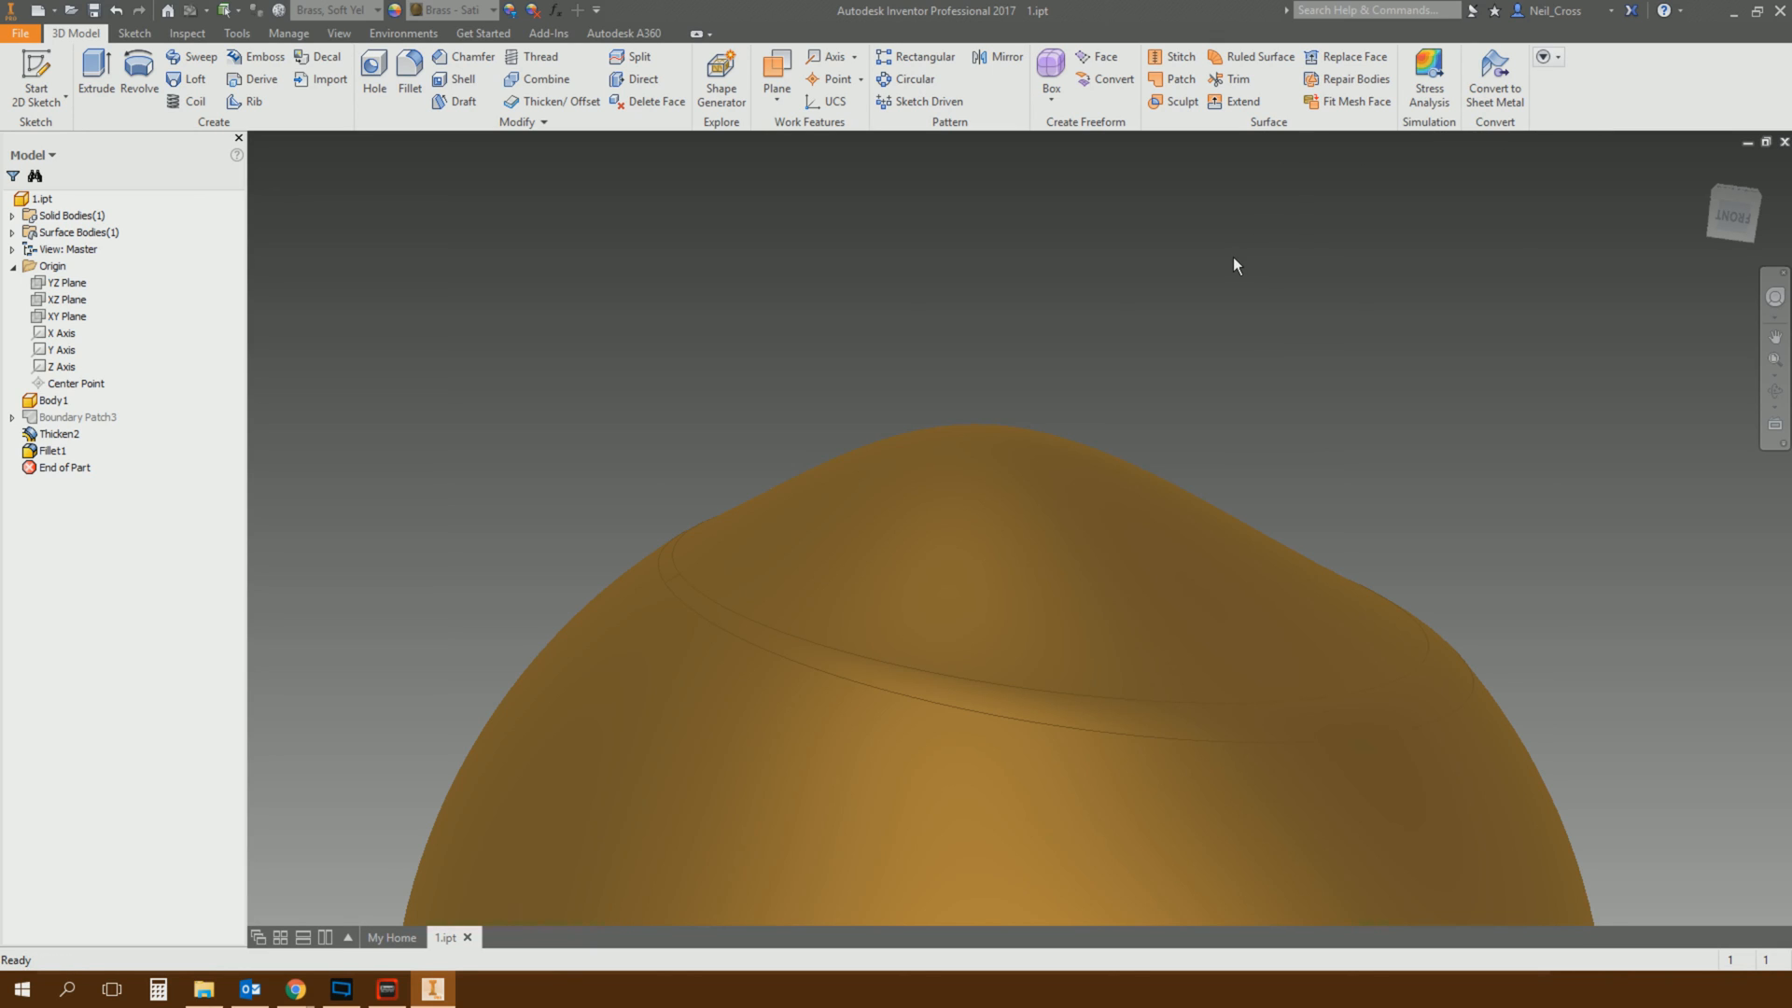
mouse_move(1215, 426)
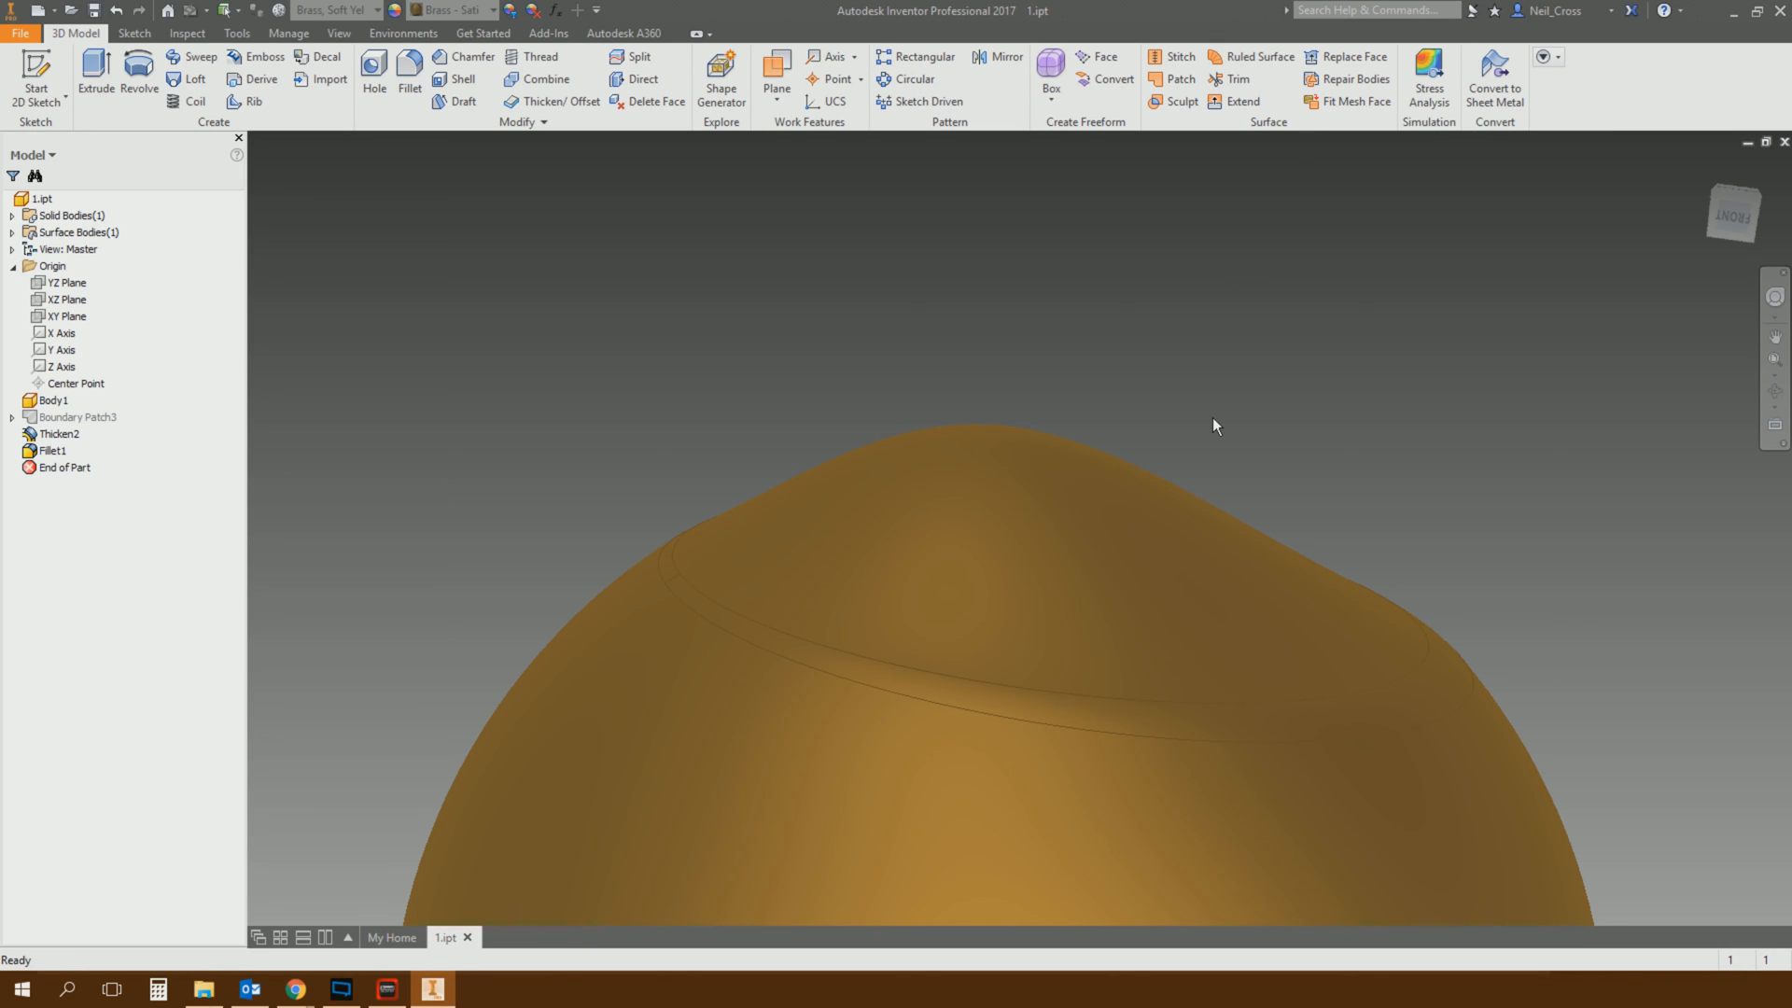
mouse_move(1371, 418)
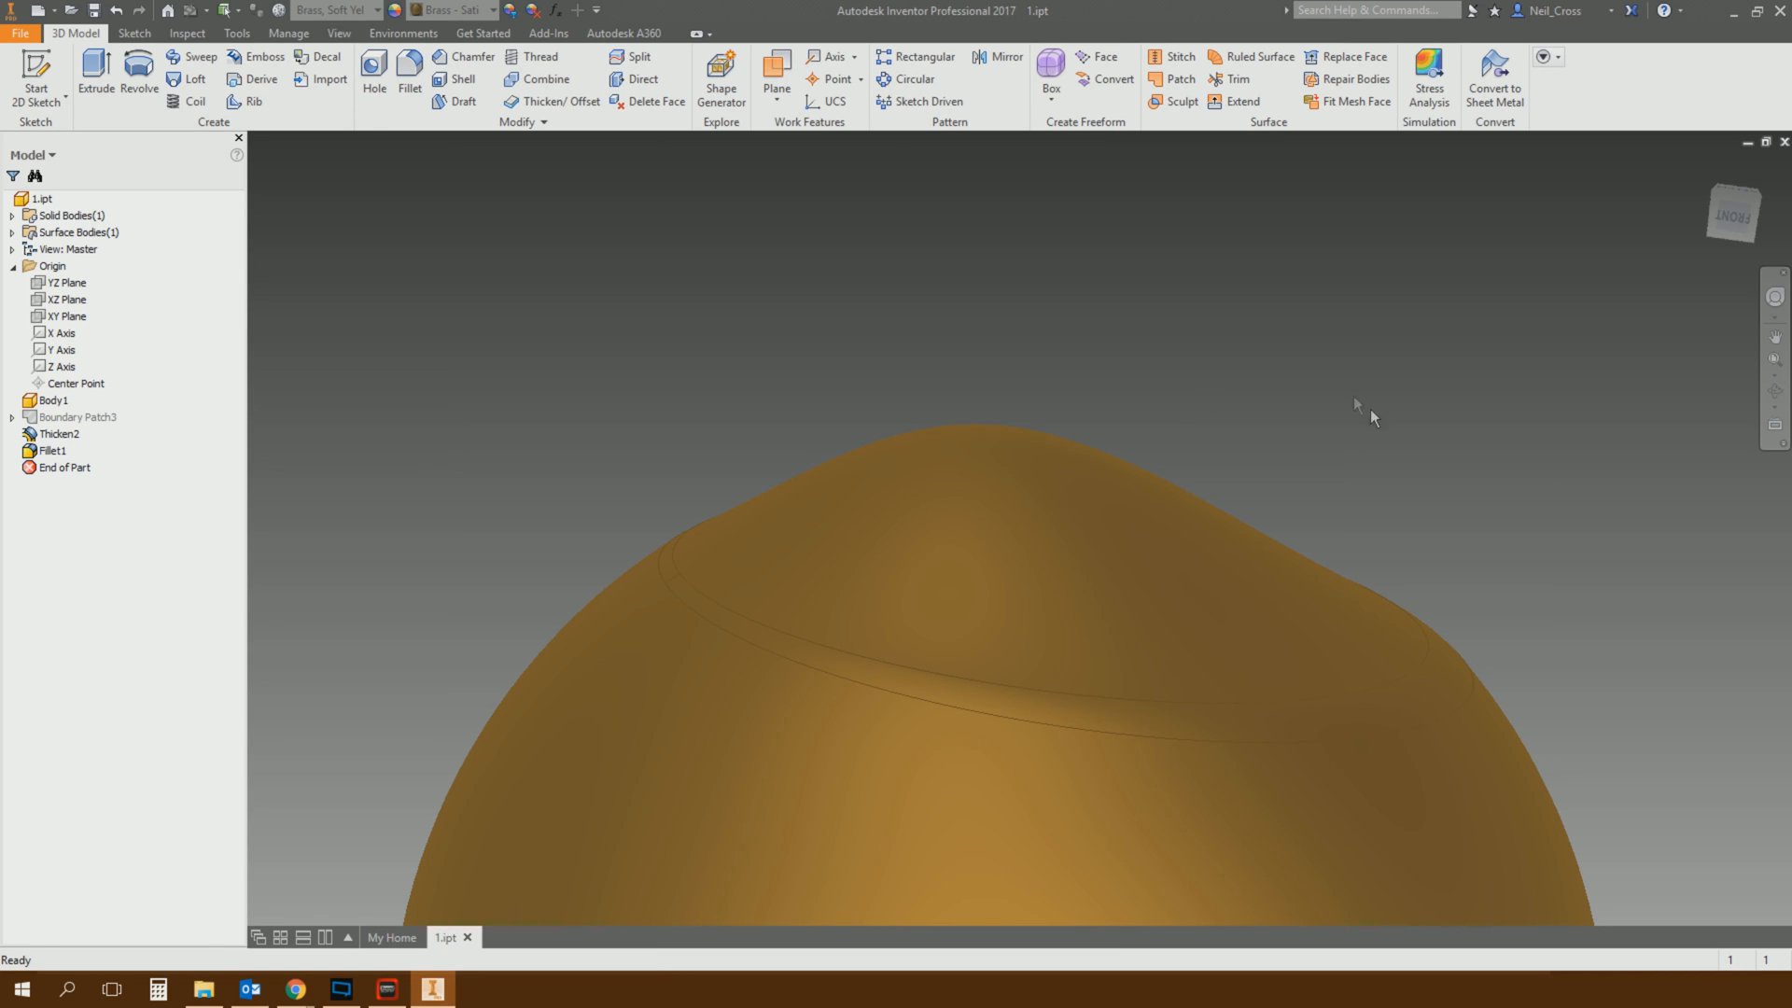